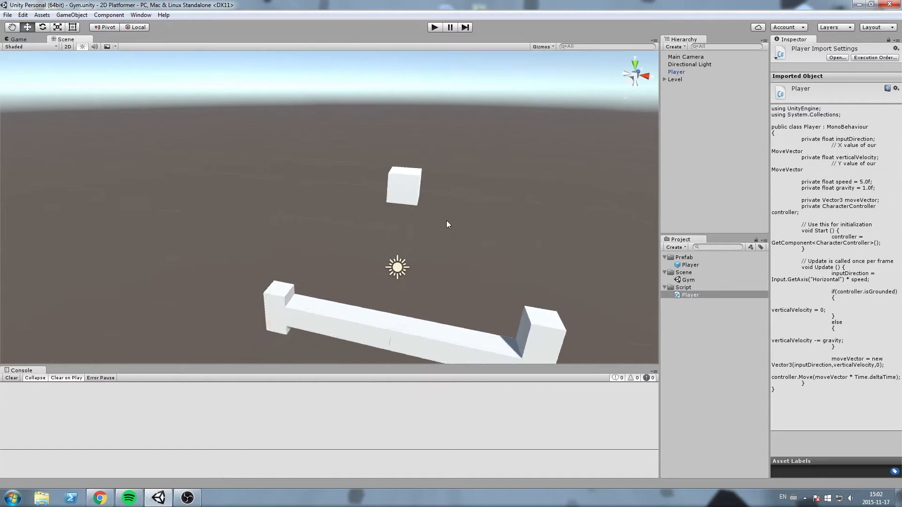
Step: Run the level in play mode to test the player, giving the game input focus
{"action": "left_click", "coordinate": [434, 28]}
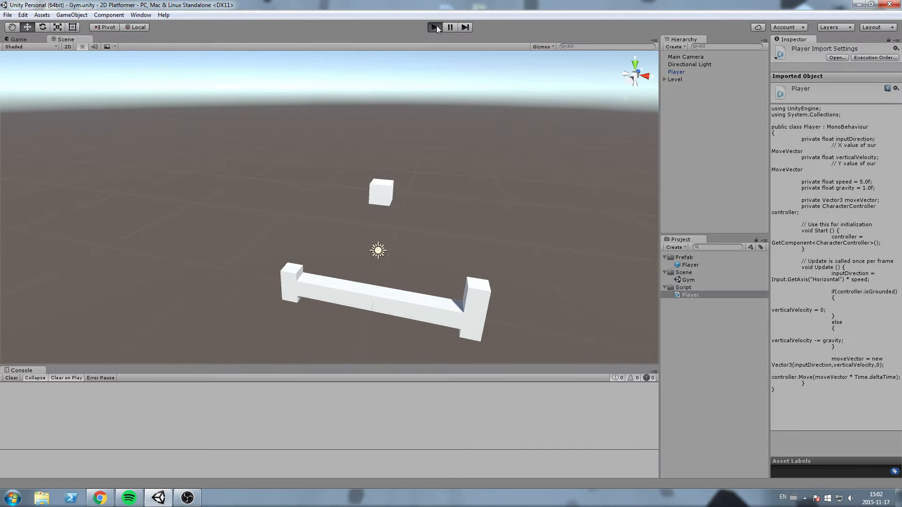
{"action": "left_click", "coordinate": [434, 27]}
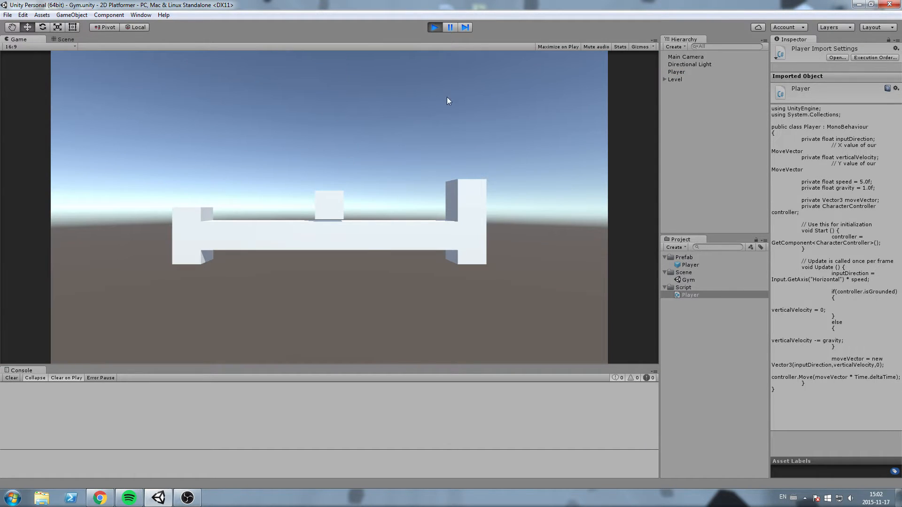
{"action": "left_click", "coordinate": [66, 38]}
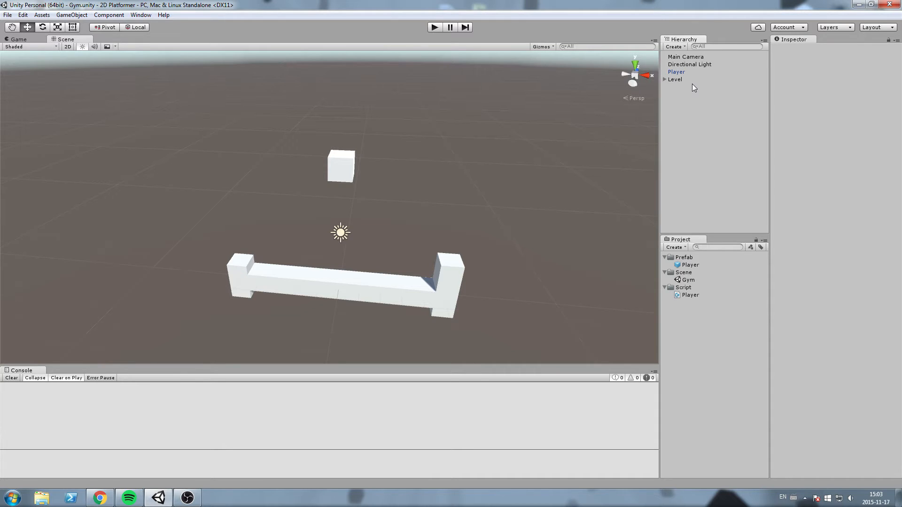
Step: Expand the Level object in the Hierarchy to list its four cubes and inspect the platform pieces
{"action": "left_click", "coordinate": [675, 79]}
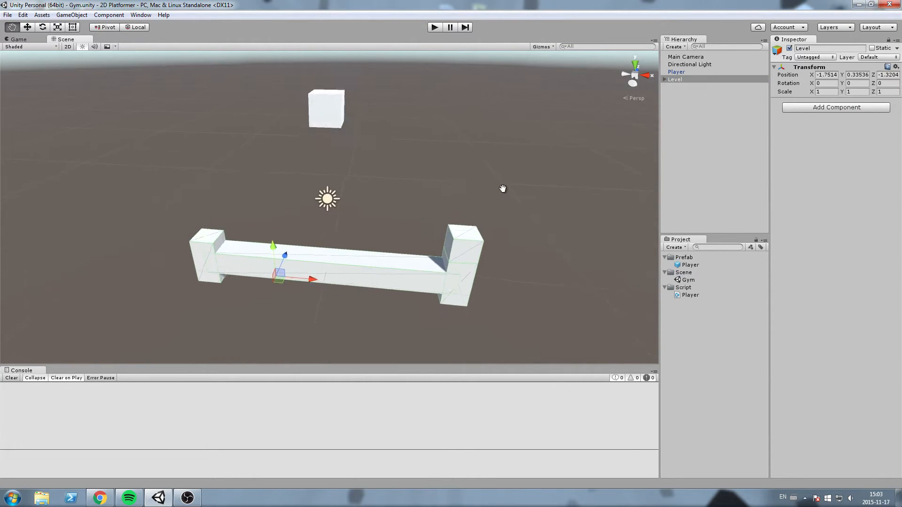
{"action": "left_click", "coordinate": [675, 79]}
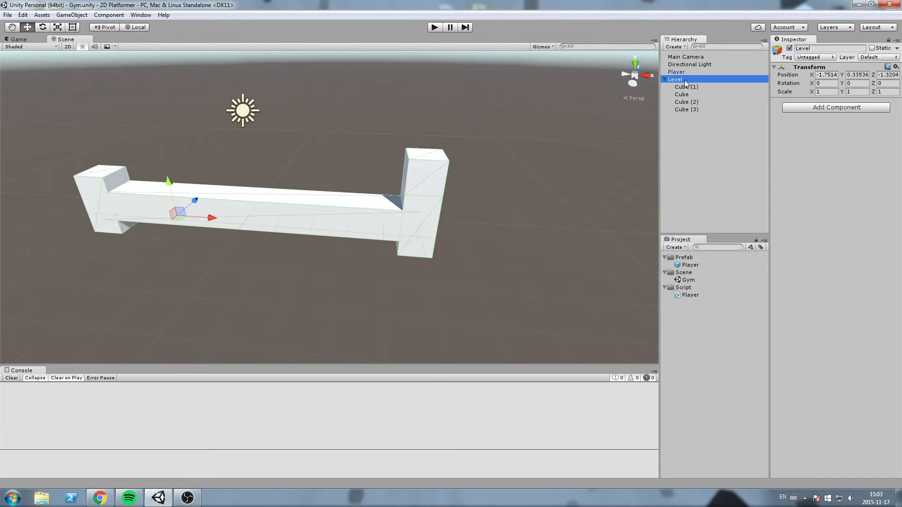
{"action": "left_click", "coordinate": [686, 87]}
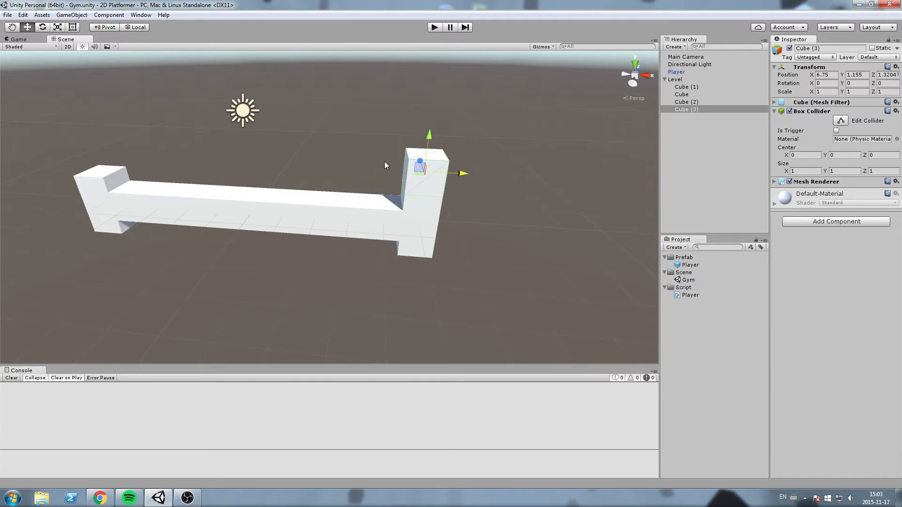
{"action": "mouse_move", "coordinate": [406, 160]}
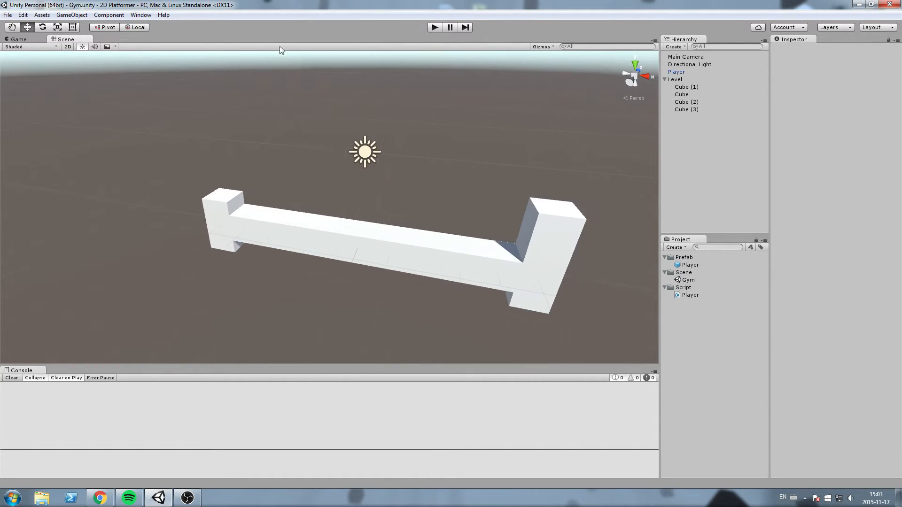
{"action": "left_click", "coordinate": [8, 14]}
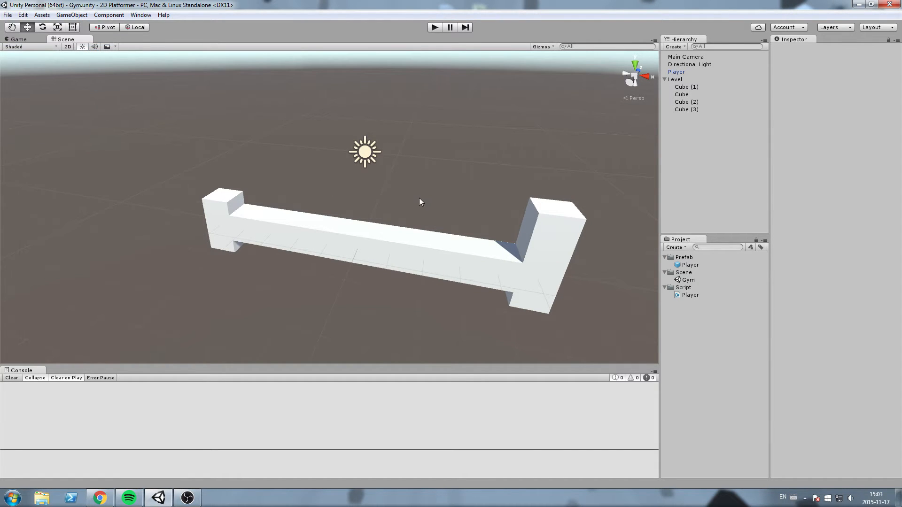
{"action": "mouse_move", "coordinate": [414, 201]}
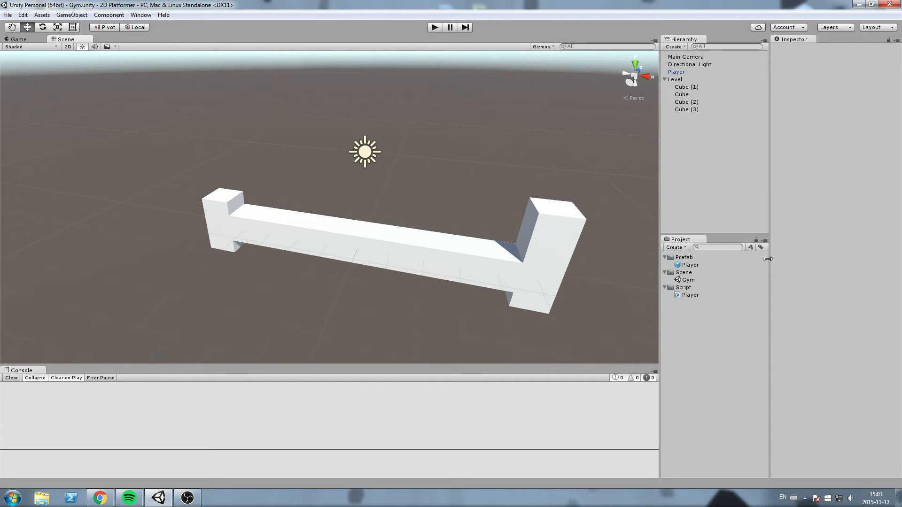
{"action": "left_click", "coordinate": [684, 273]}
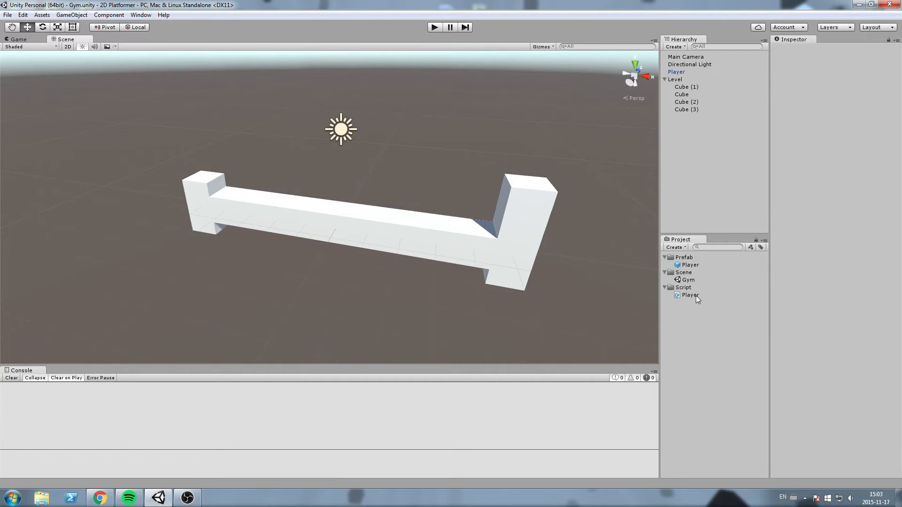
Step: Open the Player script in MonoDevelop and scroll through its Start and Update movement code
{"action": "double_click", "coordinate": [689, 294]}
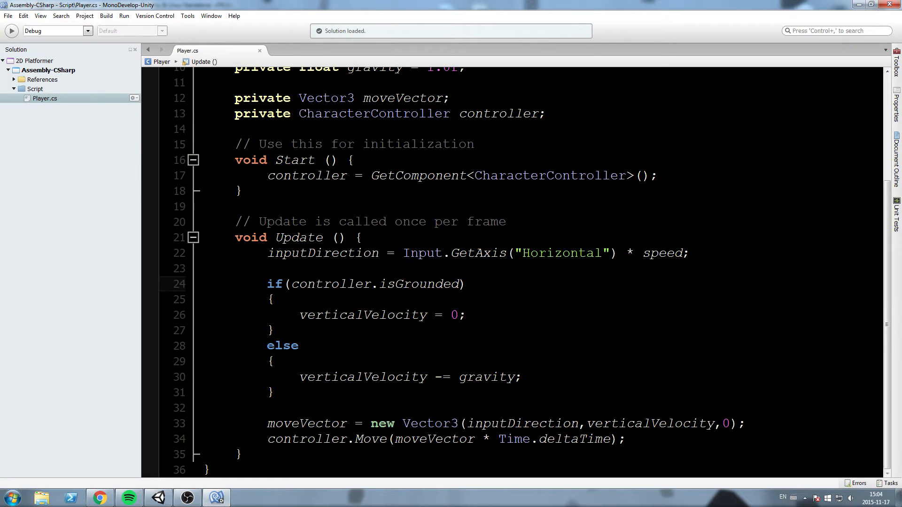
{"action": "mouse_move", "coordinate": [418, 284]}
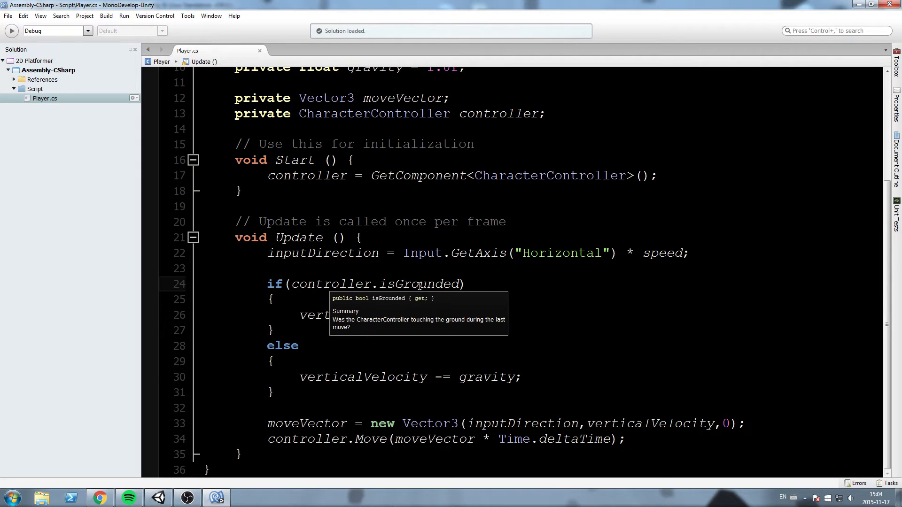
{"action": "mouse_move", "coordinate": [504, 238]}
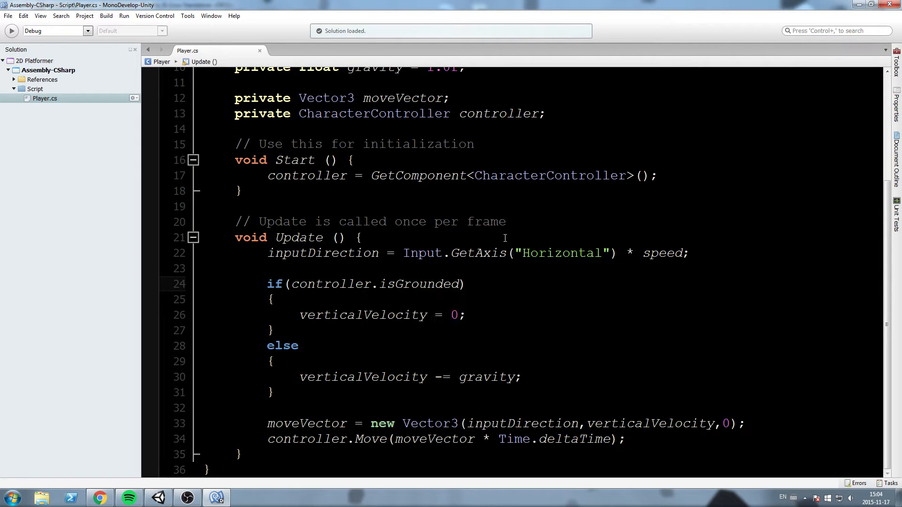
{"action": "scroll", "scroll_direction": "up", "scroll_amount": 3}
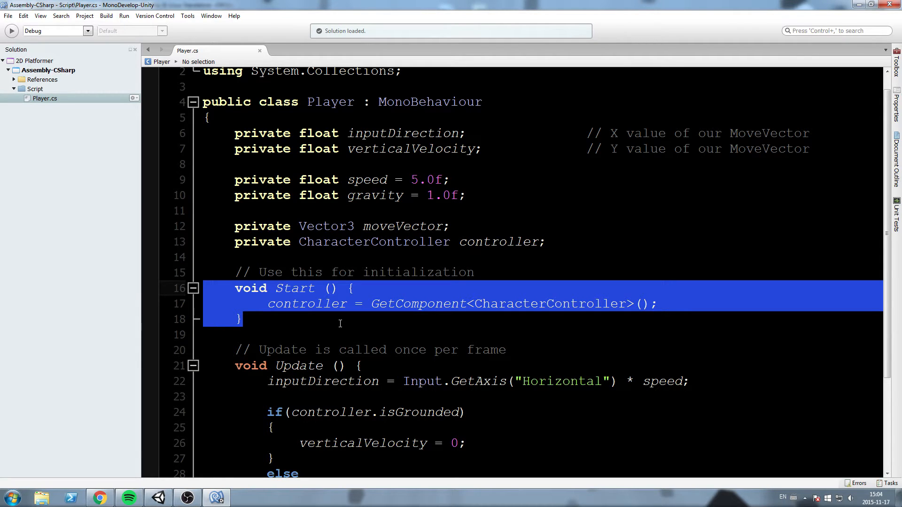
{"action": "scroll", "scroll_direction": "down", "scroll_amount": 3}
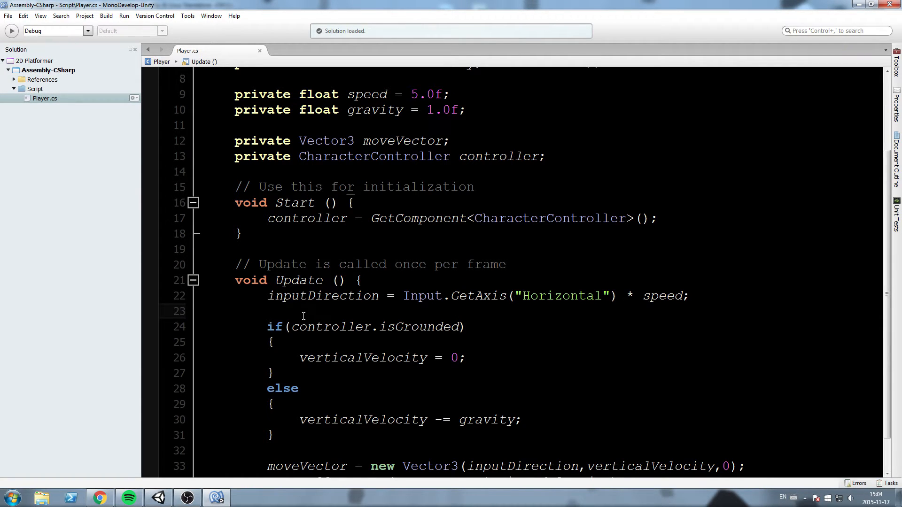
Step: Add if(Input.GetKeyDown(KeyCode.Space)) { Debug.Log("Spacebar!"); } above the isGrounded check in Update
{"action": "left_click", "coordinate": [266, 311]}
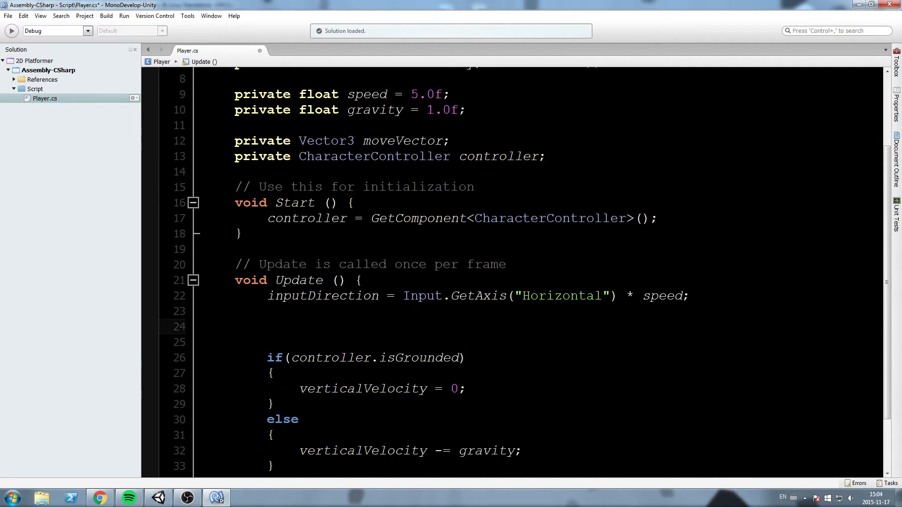
{"action": "type", "text": "if("}
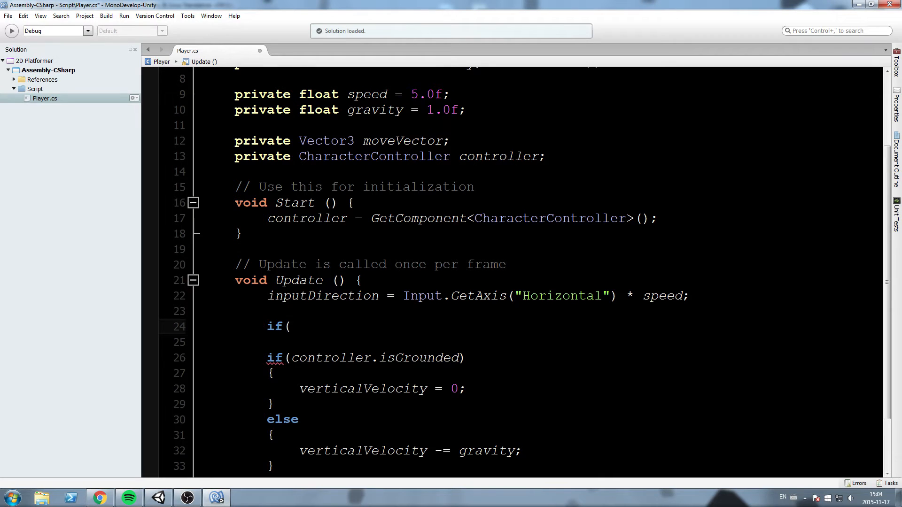
{"action": "type", "text": "Input.GetKeyDown(KeyCode.Space"}
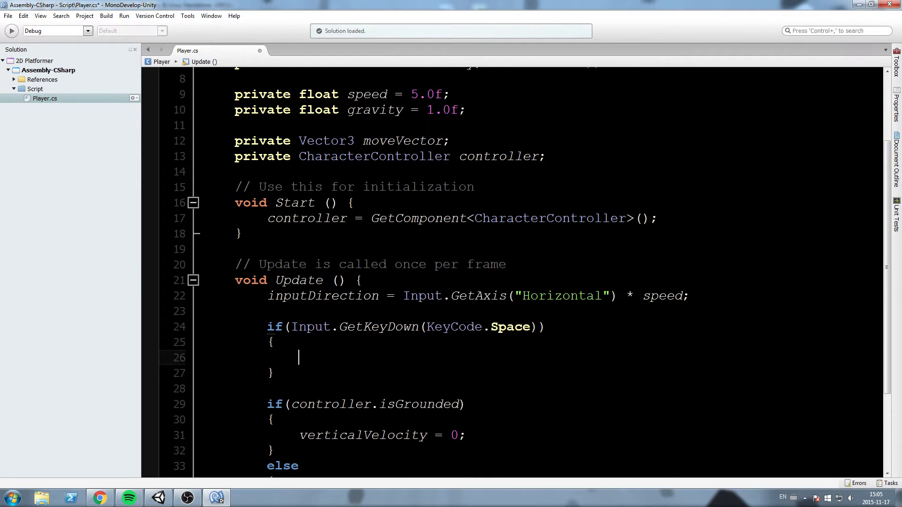
{"action": "type", "text": "Debug.Log"}
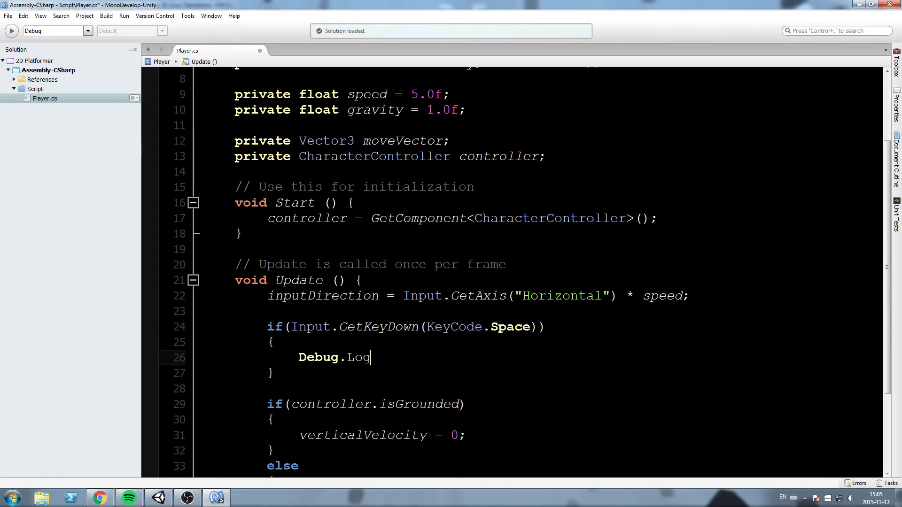
{"action": "type", "text": "(\""}
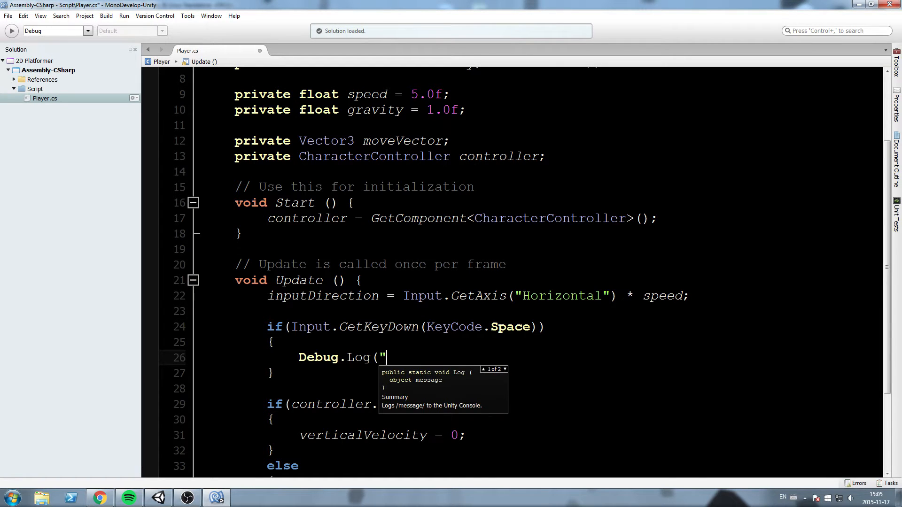
{"action": "type", "text": "Spacebar!\");"}
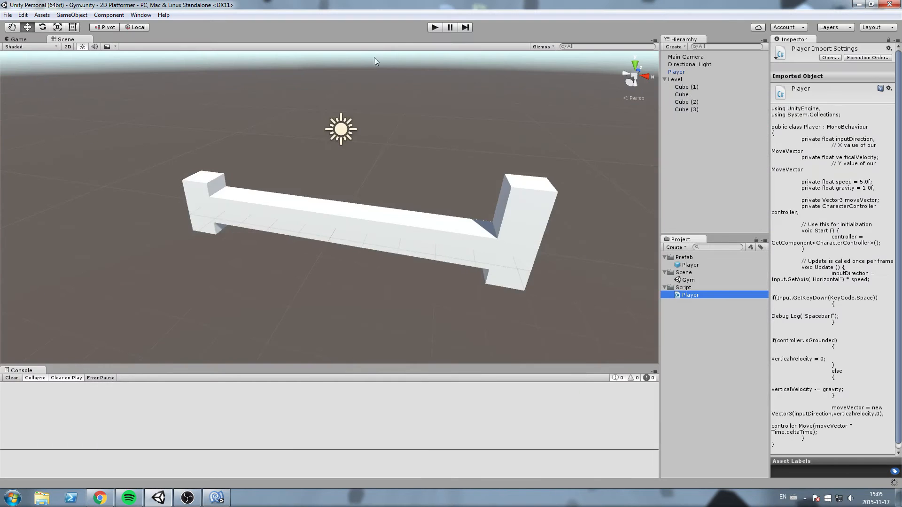
Step: Play-test the scene to confirm Spacebar! is logged, then stop the running game
{"action": "left_click", "coordinate": [434, 27]}
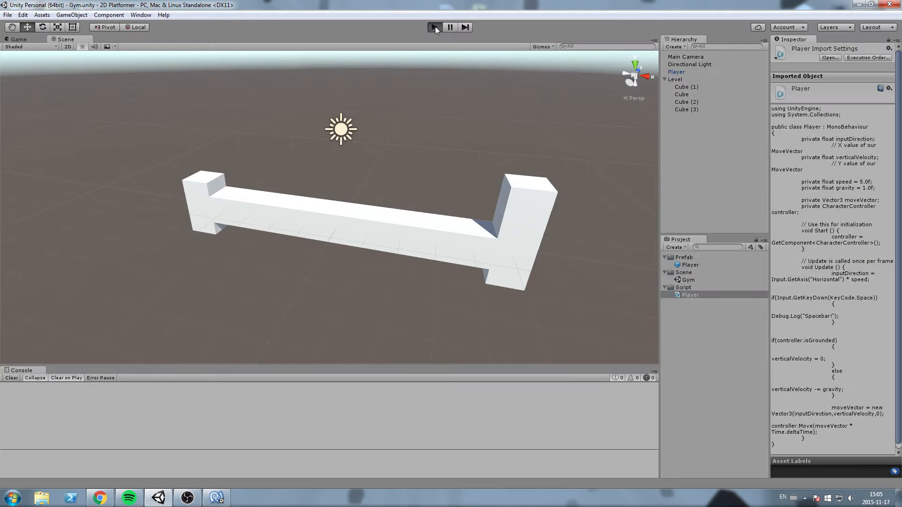
{"action": "left_click", "coordinate": [434, 26]}
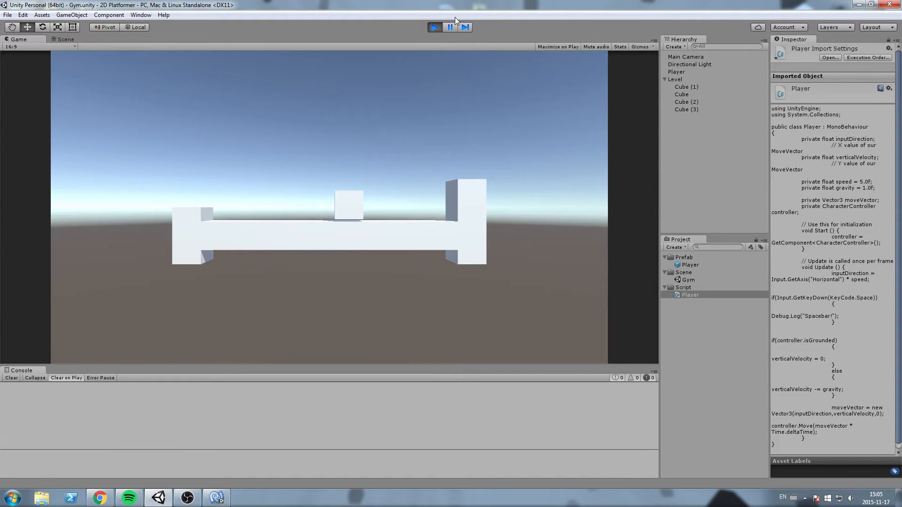
{"action": "left_click", "coordinate": [66, 39]}
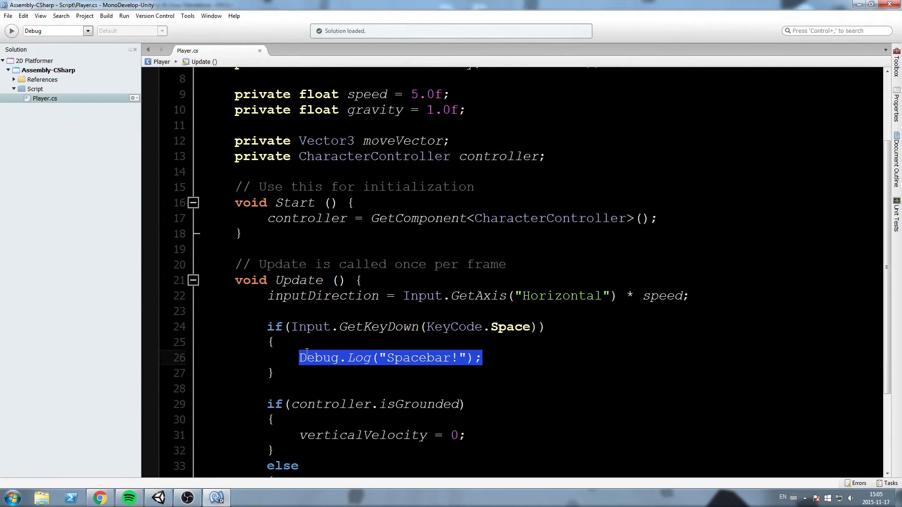
Step: Replace the log call with a // Make the player Jump! comment in the Space check
{"action": "type", "text": "// Ma"}
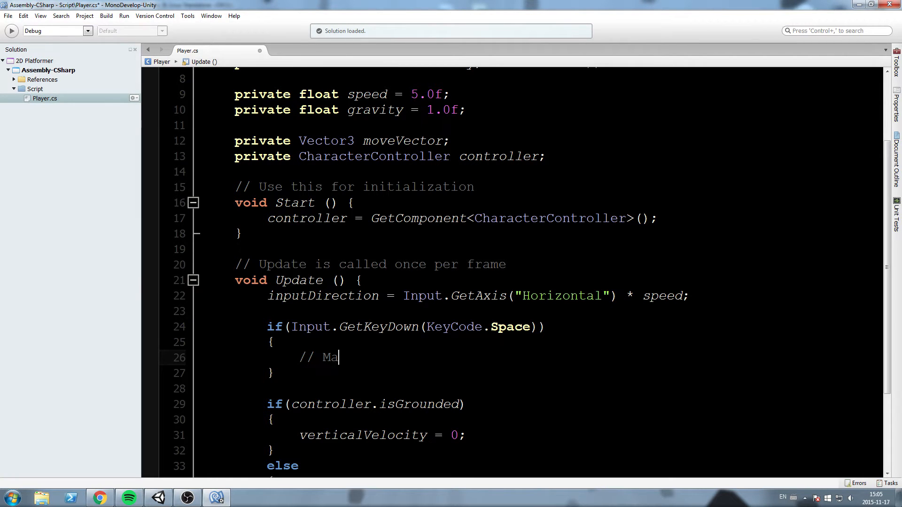
{"action": "type", "text": "ke the player Jump"}
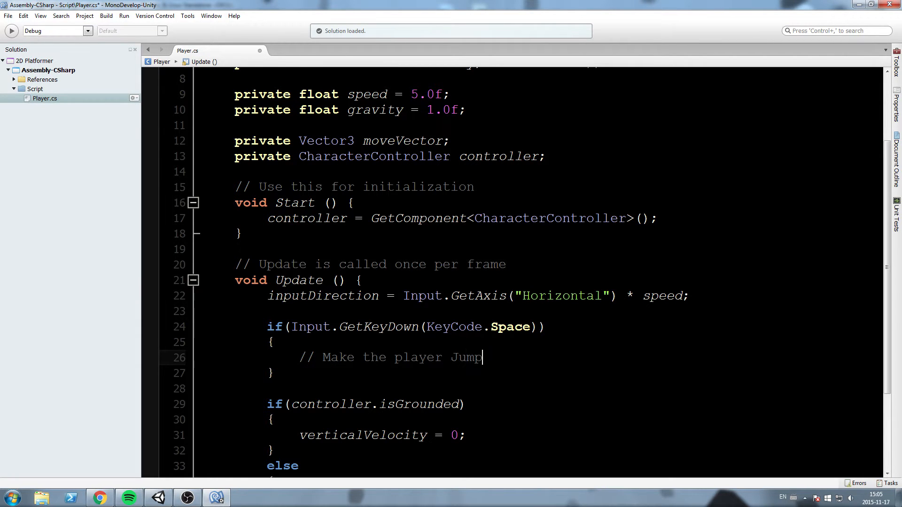
{"action": "type", "text": "!"}
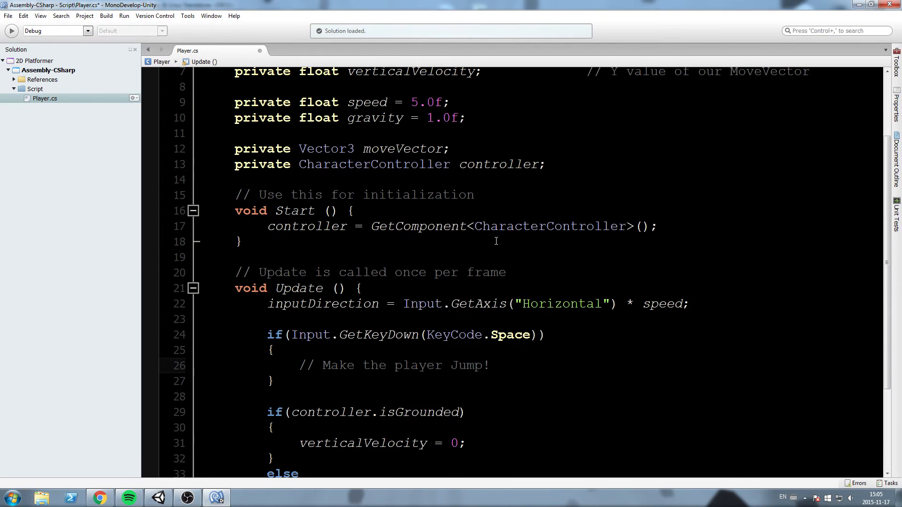
{"action": "scroll", "scroll_direction": "down", "scroll_amount": 3}
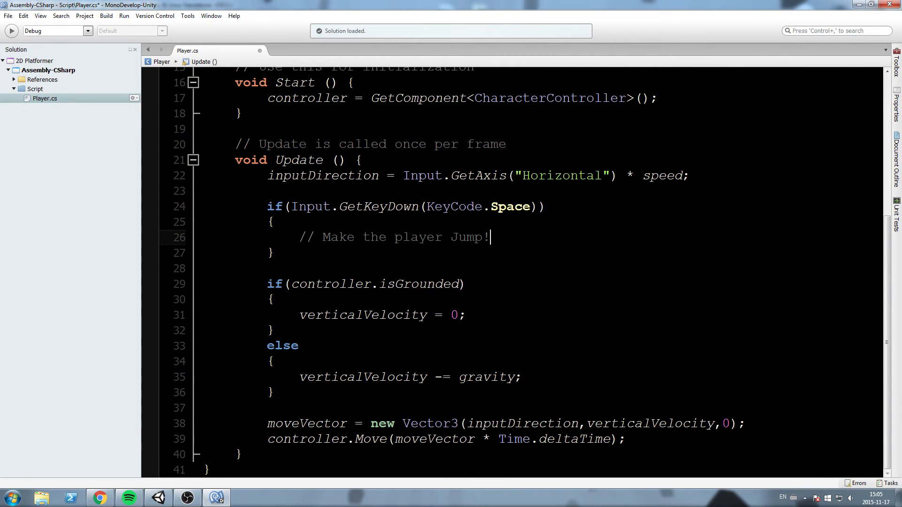
{"action": "mouse_move", "coordinate": [555, 429]}
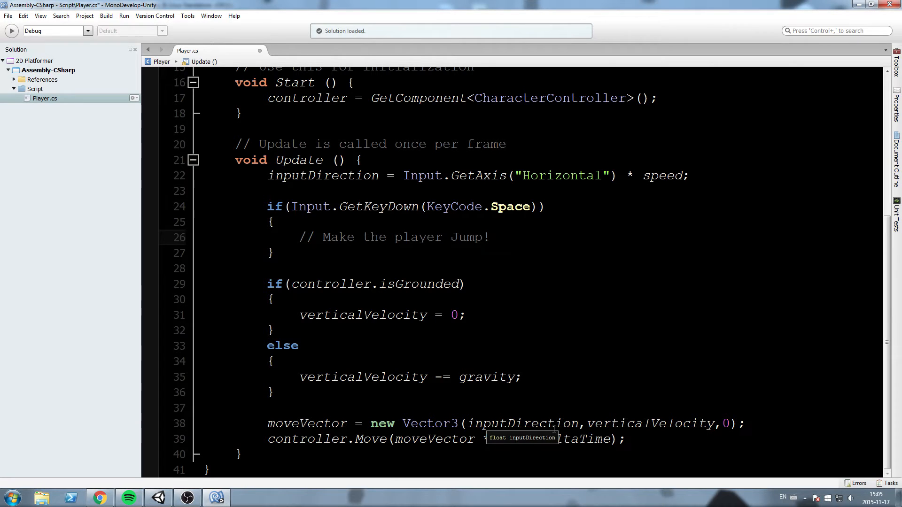
Step: Review the isGrounded check and the else line subtracting gravity in Update
{"action": "left_click", "coordinate": [488, 236]}
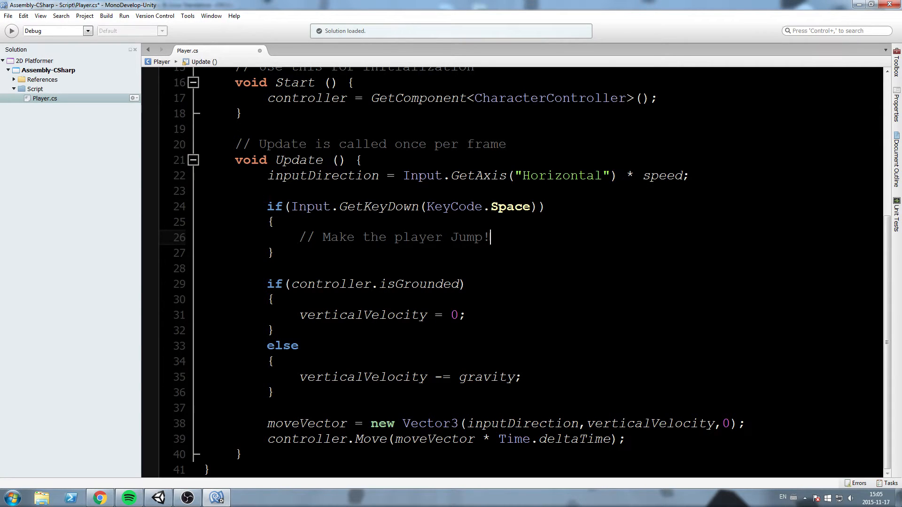
{"action": "double_click", "coordinate": [419, 284]}
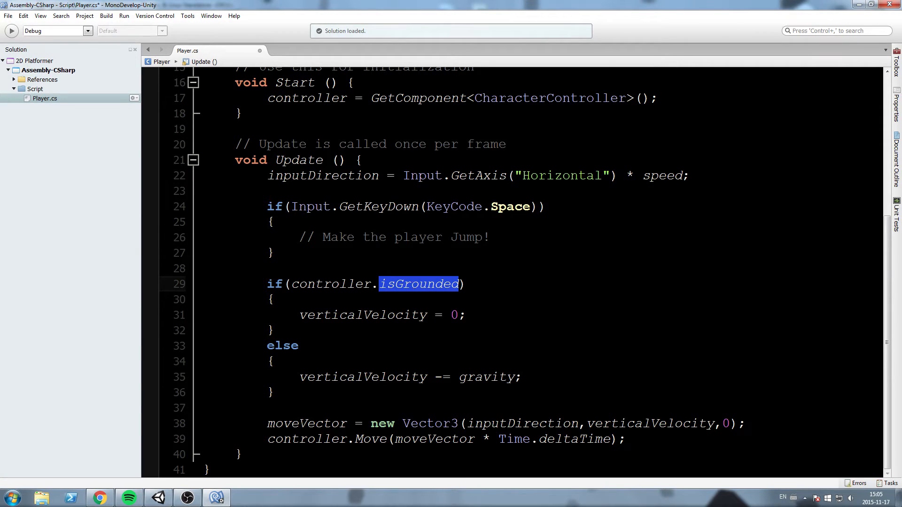
{"action": "left_click", "coordinate": [455, 323]}
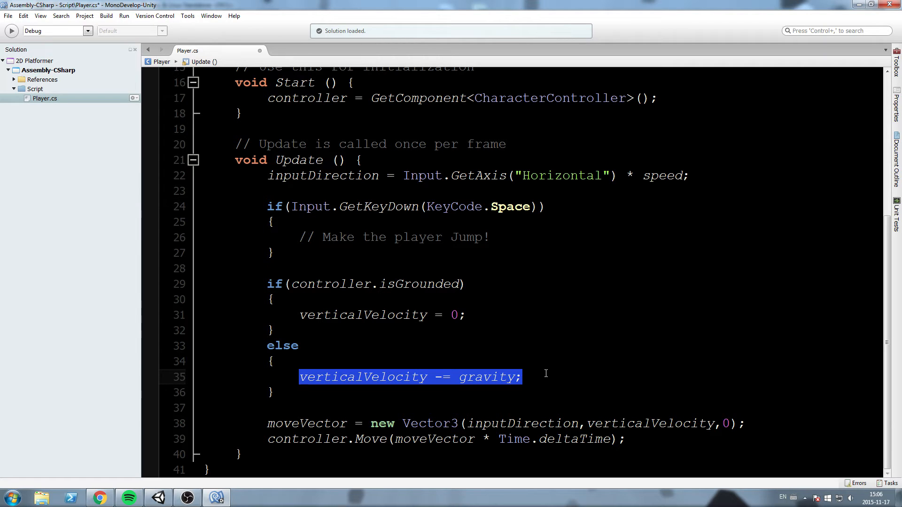
Step: Set verticalVelocity = 10; under the jump comment when Space is pressed
{"action": "scroll", "scroll_direction": "up", "scroll_amount": 3}
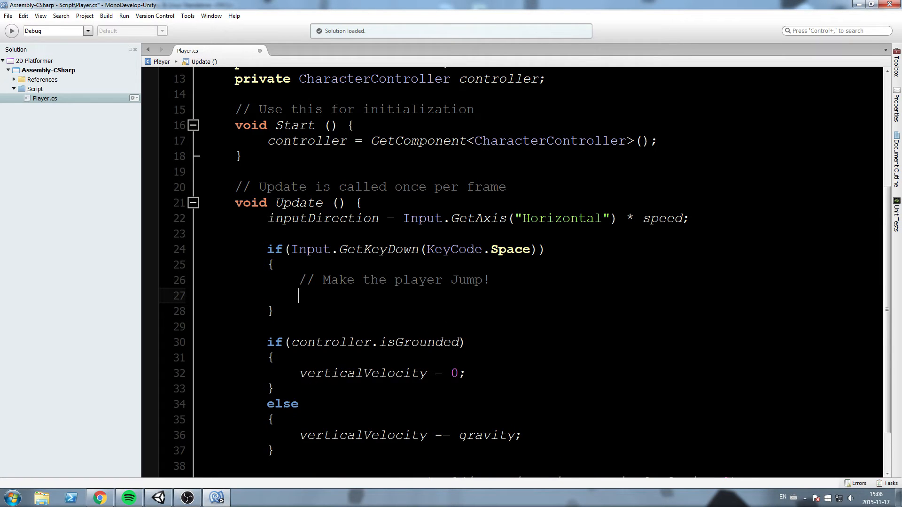
{"action": "type", "text": "Velocity"}
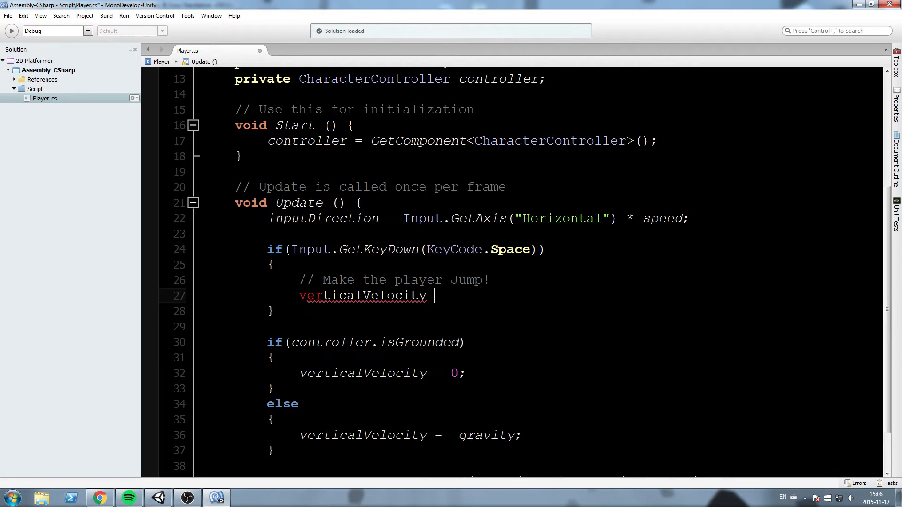
{"action": "type", "text": "= 10;"}
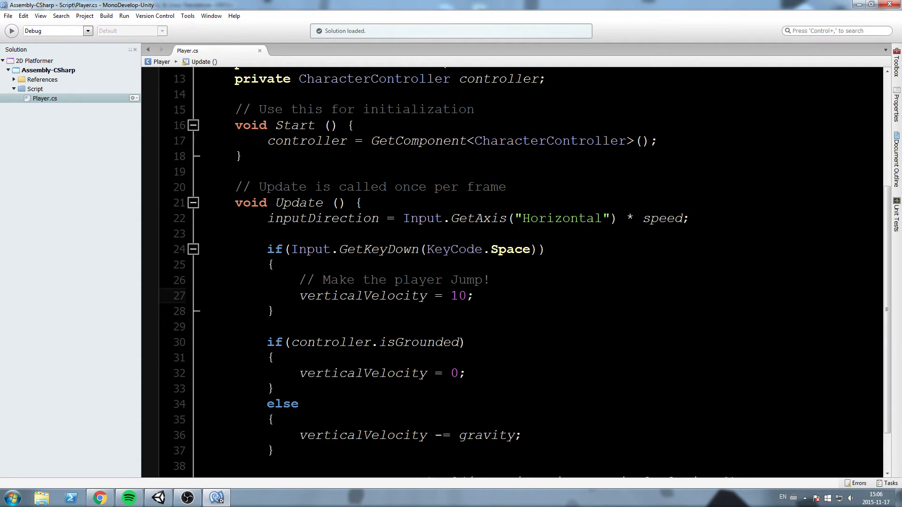
{"action": "scroll", "scroll_direction": "down", "scroll_amount": 3}
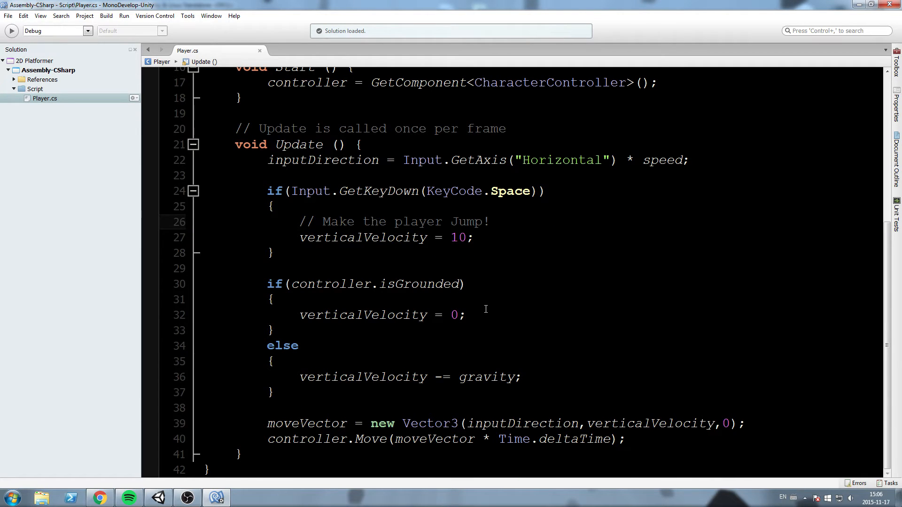
Step: Highlight and compare the Space check against the isGrounded block that resets velocity to 0
{"action": "left_click", "coordinate": [488, 222]}
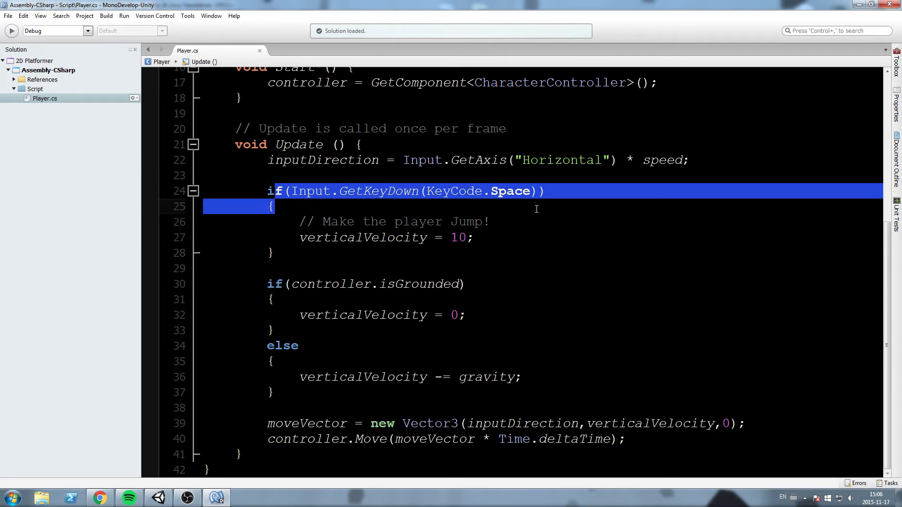
{"action": "left_click", "coordinate": [361, 238]}
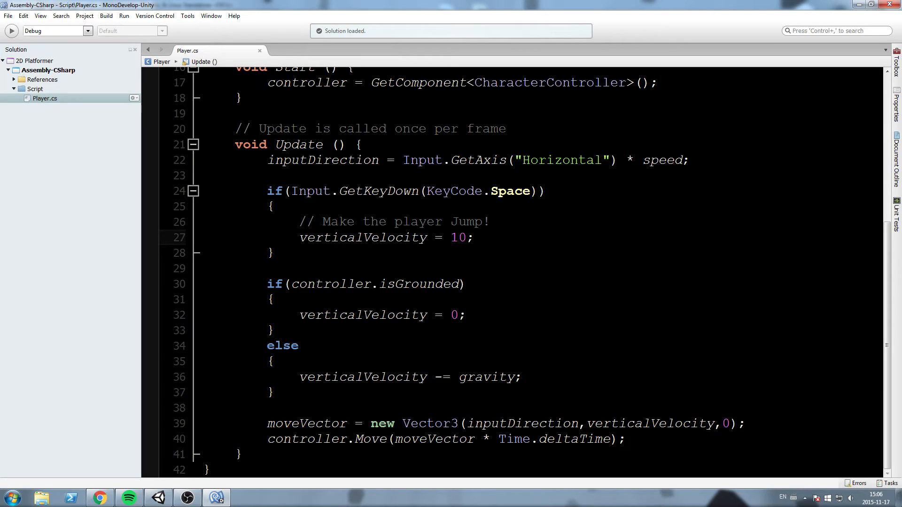
{"action": "left_click", "coordinate": [267, 283]}
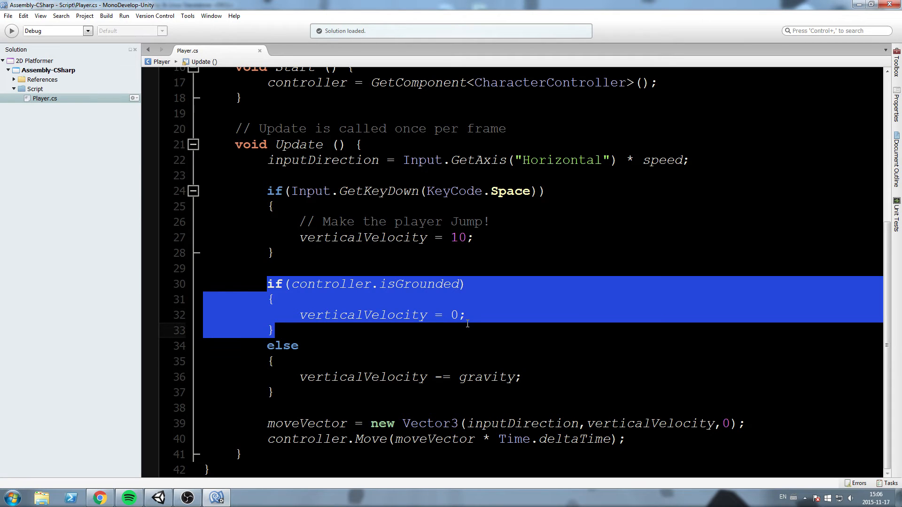
{"action": "left_click", "coordinate": [331, 238]}
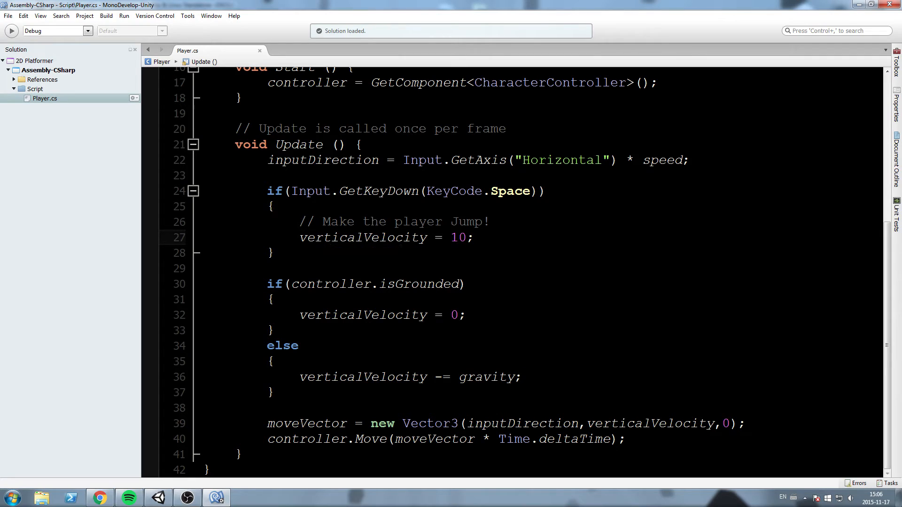
{"action": "mouse_move", "coordinate": [328, 183]}
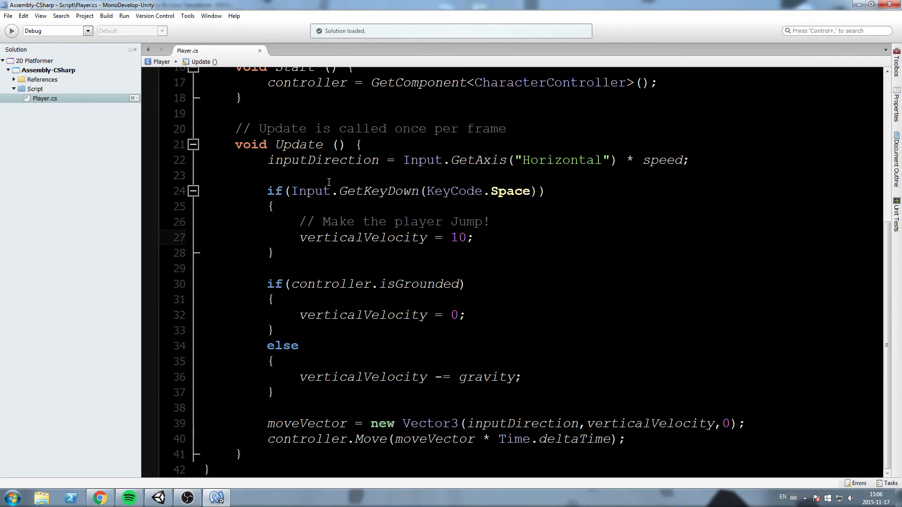
{"action": "left_click", "coordinate": [329, 238]}
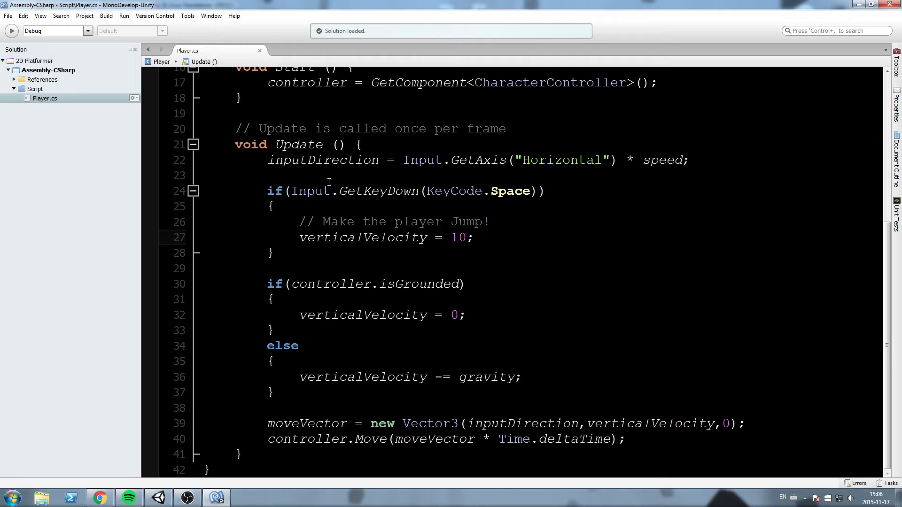
{"action": "left_click", "coordinate": [331, 237]}
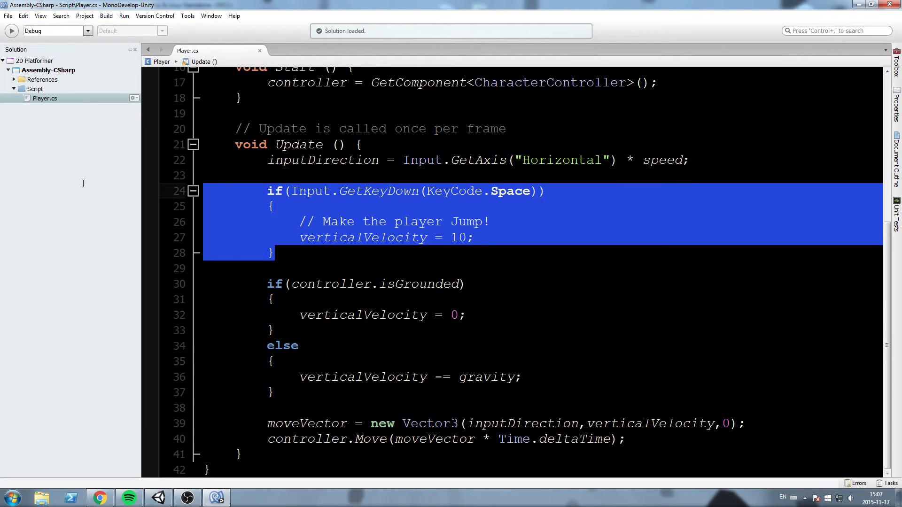
Step: Cut the Space jump block and nest it inside the isGrounded block after verticalVelocity = 0;
{"action": "key", "text": "Delete"}
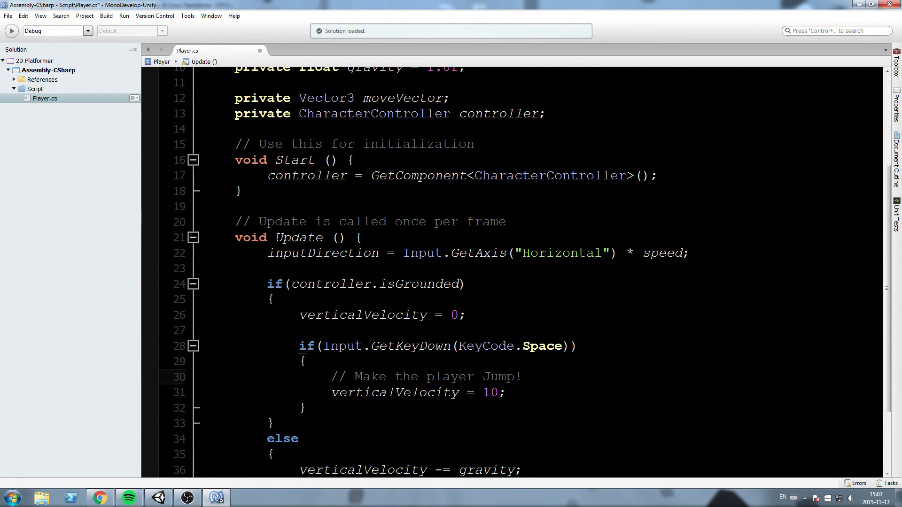
{"action": "scroll", "scroll_direction": "down", "scroll_amount": 3}
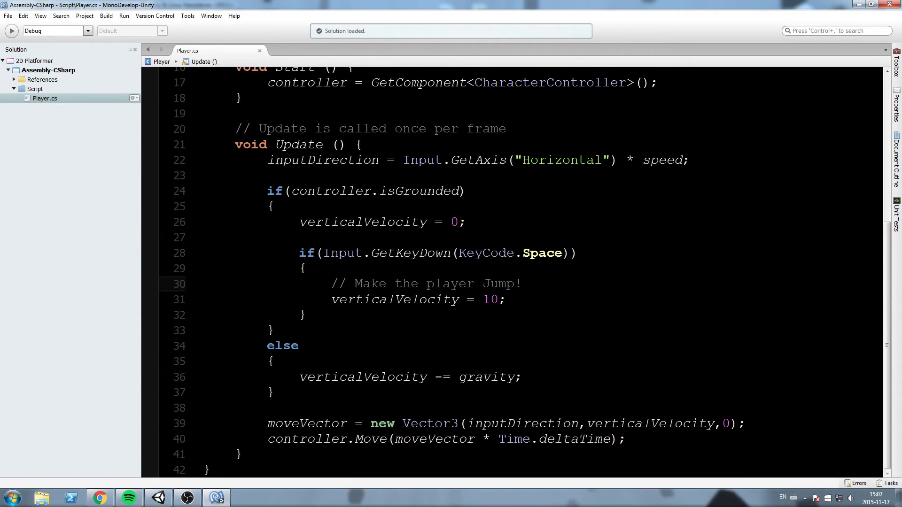
{"action": "left_click", "coordinate": [344, 283]}
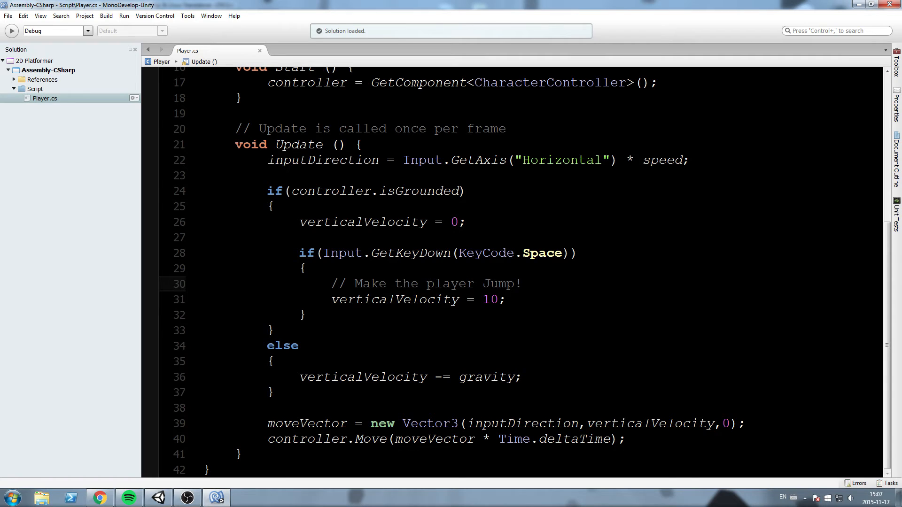
{"action": "left_click", "coordinate": [387, 284]}
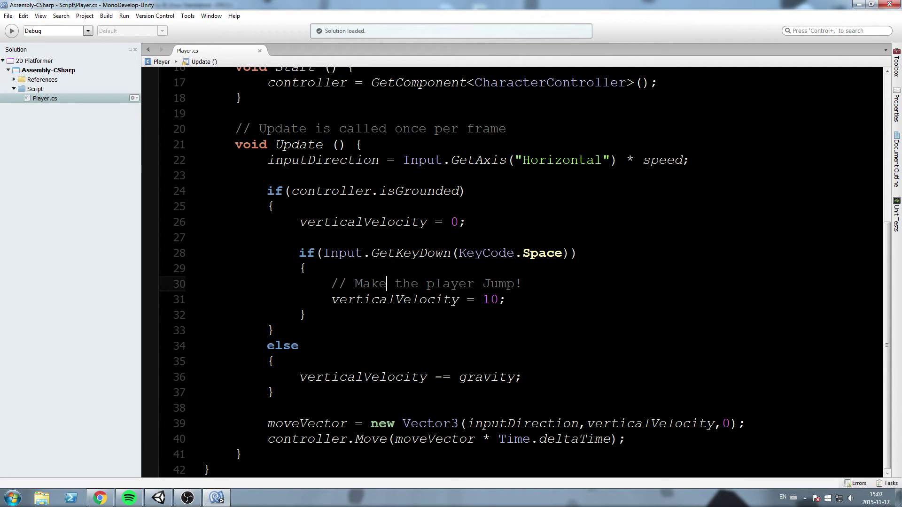
{"action": "double_click", "coordinate": [363, 191]}
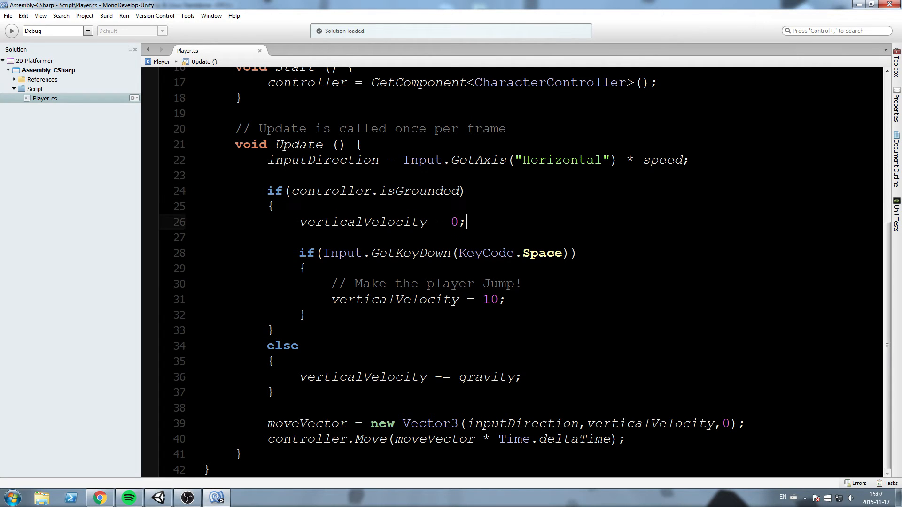
{"action": "triple_click", "coordinate": [381, 222]}
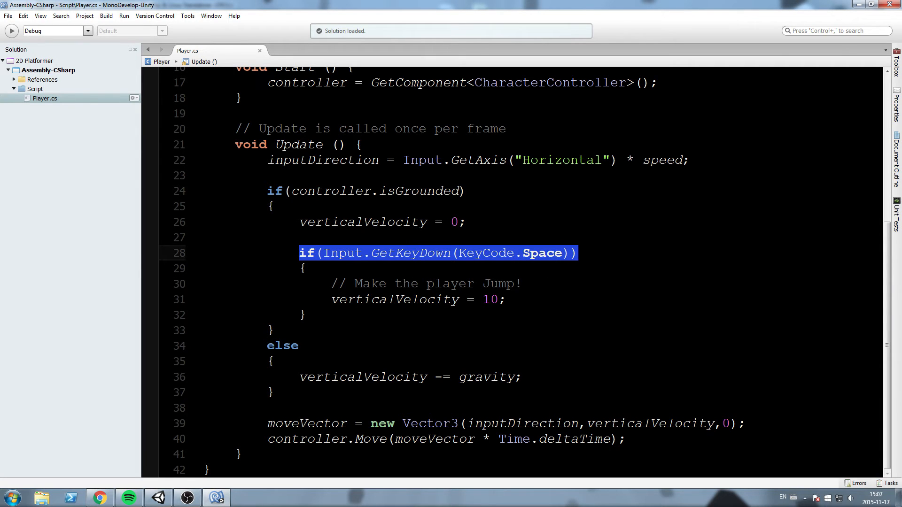
Step: Review the else gravity branch and pass verticalVelocity into the moveVector alongside inputDirection
{"action": "double_click", "coordinate": [395, 299]}
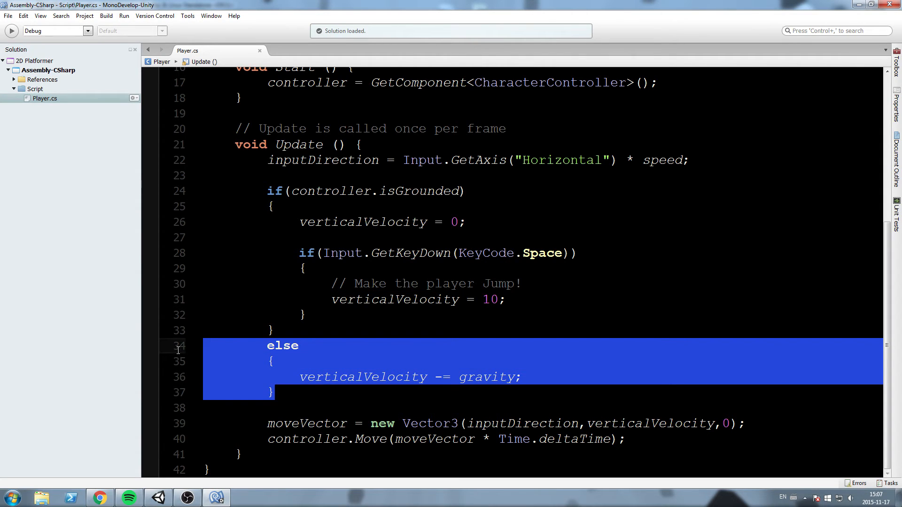
{"action": "left_click", "coordinate": [291, 424]}
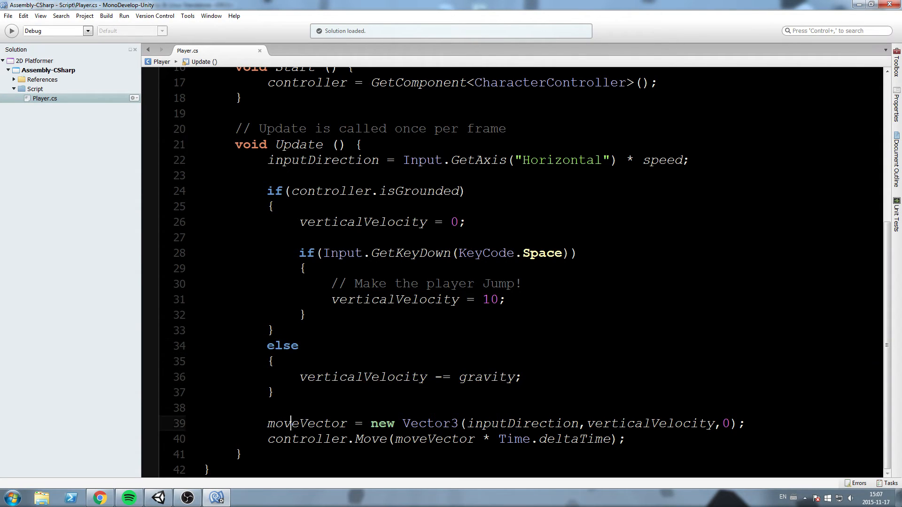
{"action": "double_click", "coordinate": [522, 423]}
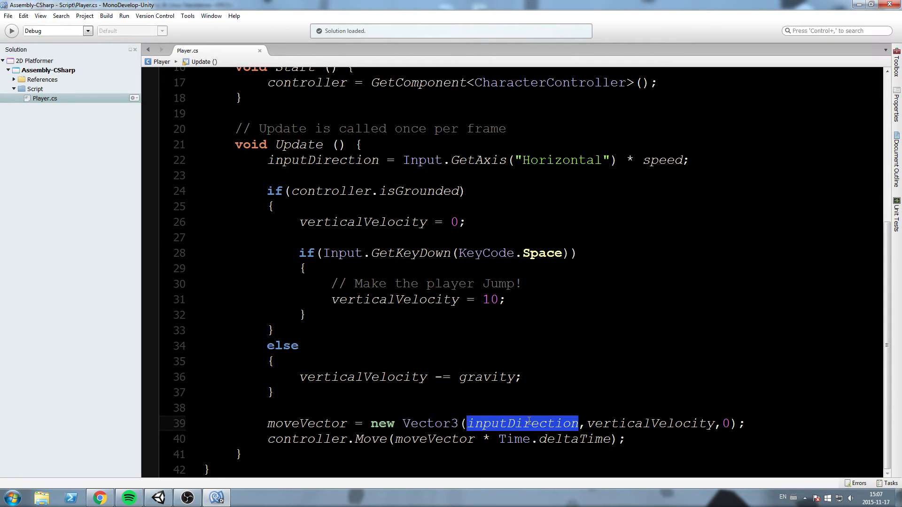
{"action": "double_click", "coordinate": [649, 424]}
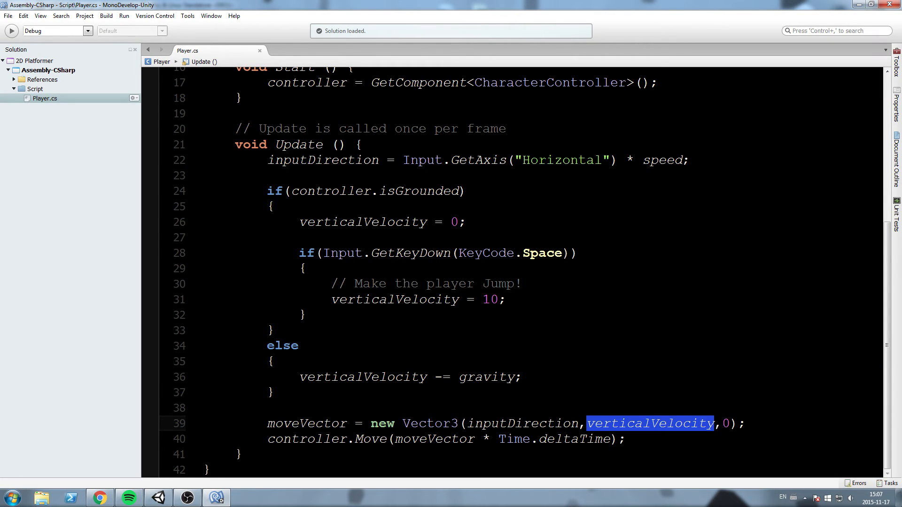
{"action": "type", "text": "1"}
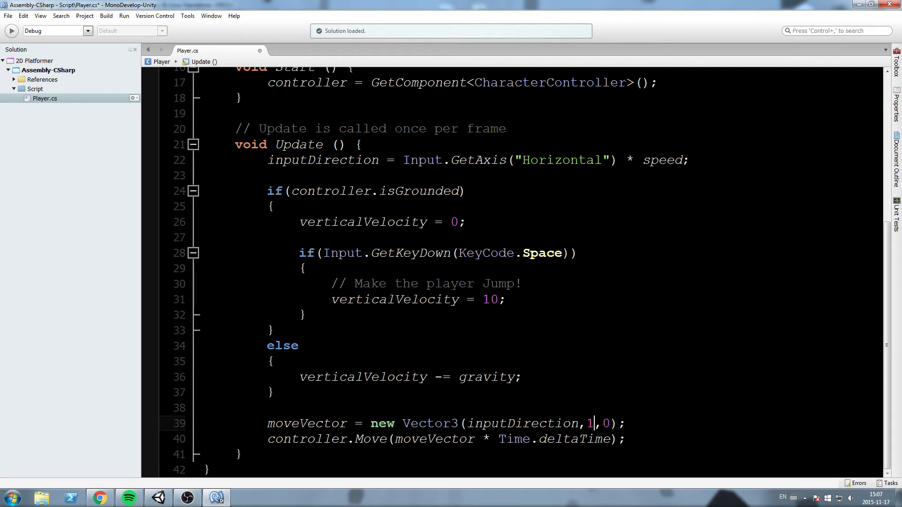
{"action": "type", "text": "verticalVelocity"}
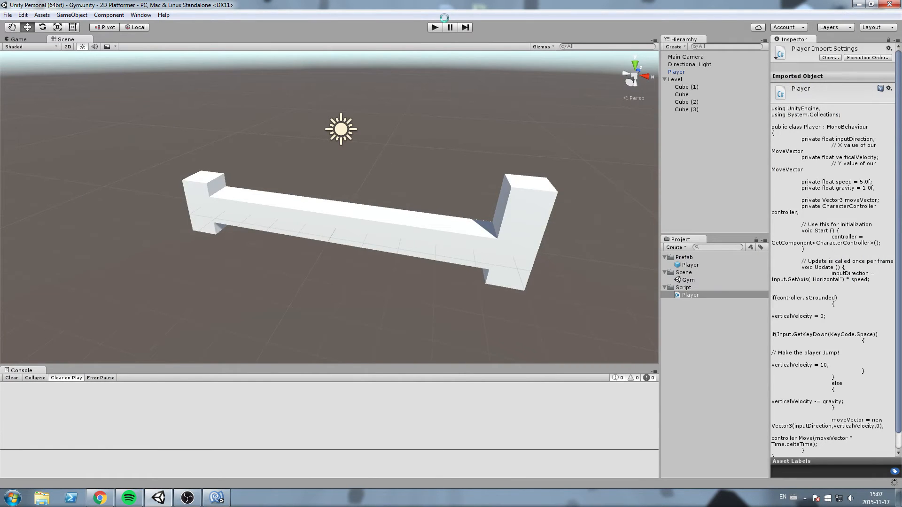
Step: Play-test the cube's grounded jump with Space, then return to editing the Player script
{"action": "left_click", "coordinate": [434, 27]}
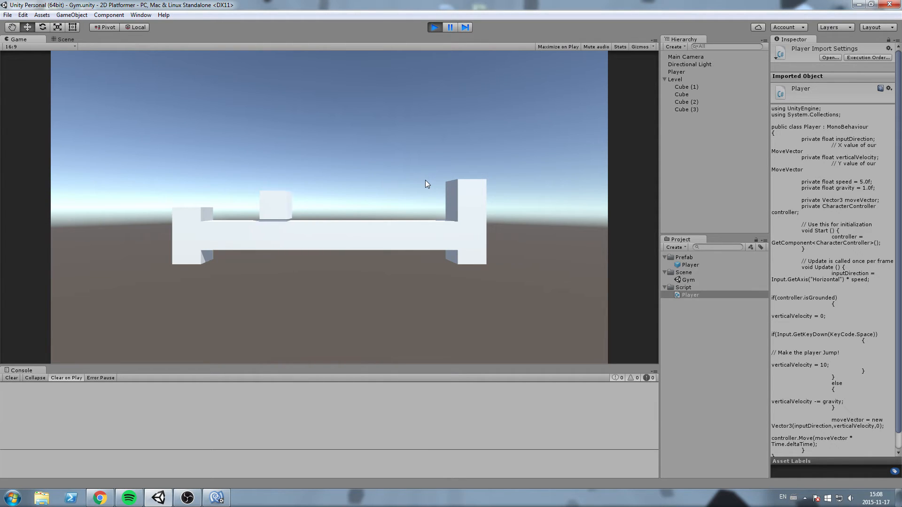
{"action": "left_click", "coordinate": [66, 40]}
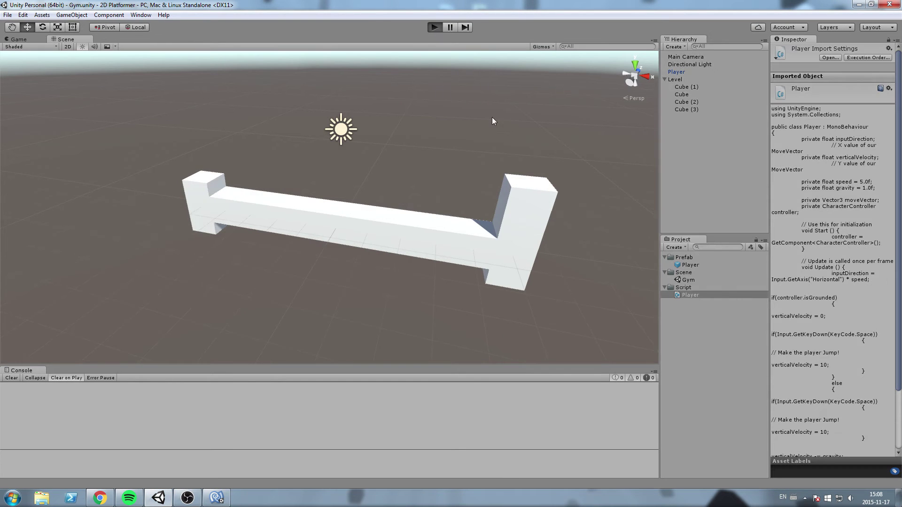
{"action": "left_click", "coordinate": [434, 28]}
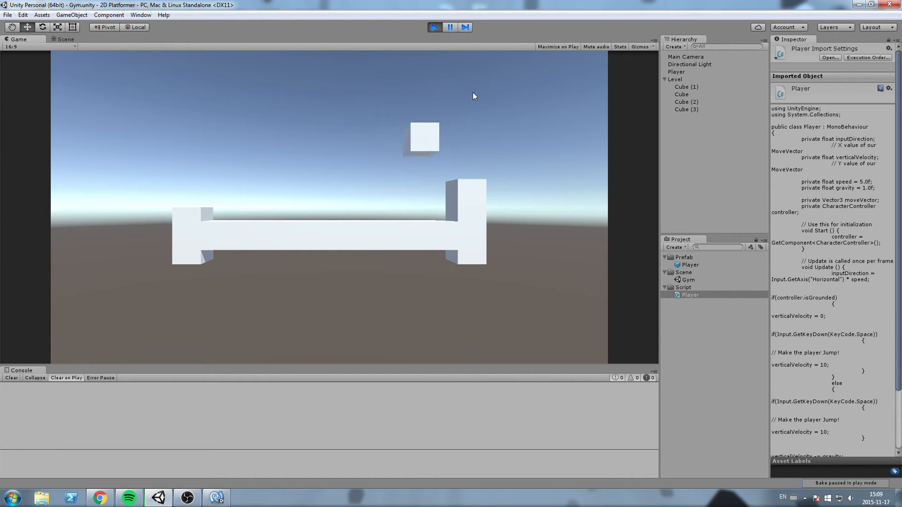
{"action": "left_click", "coordinate": [65, 39]}
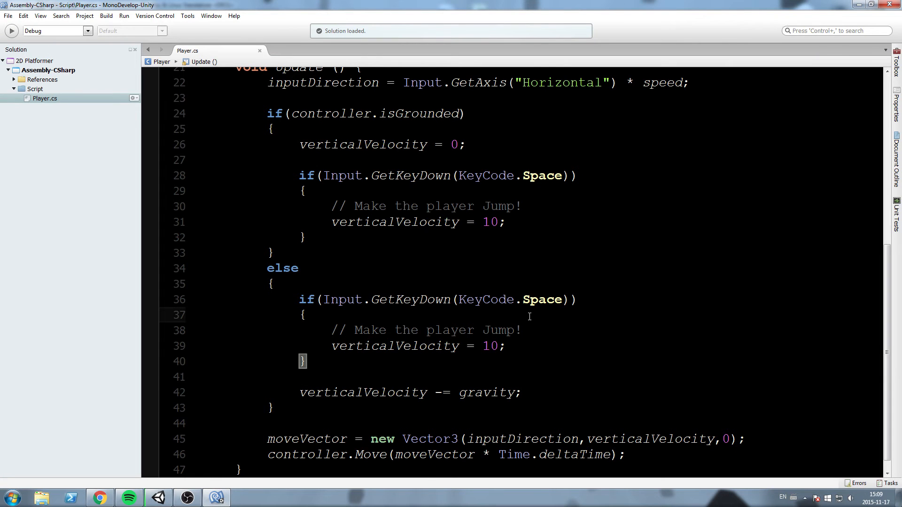
{"action": "mouse_move", "coordinate": [491, 346]}
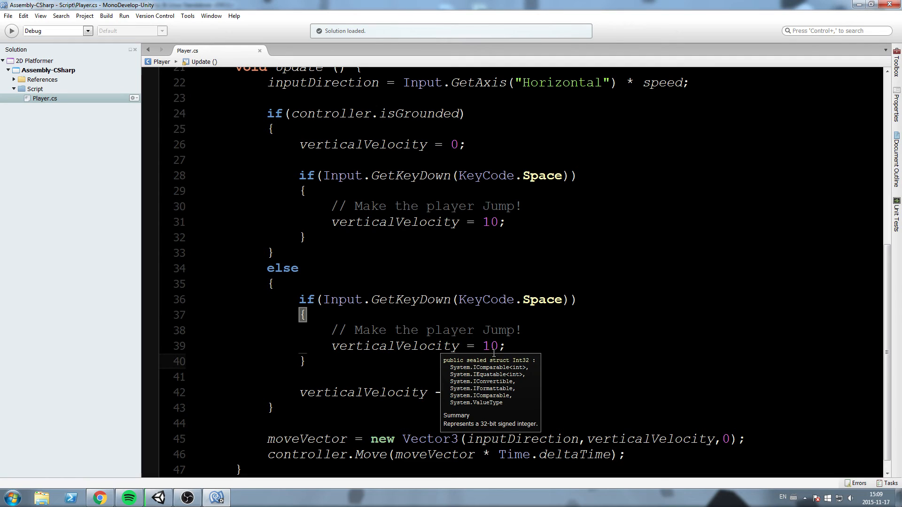
Step: Declare private bool secondJumpAvail = false; among the Player fields
{"action": "scroll", "scroll_direction": "up", "scroll_amount": 3}
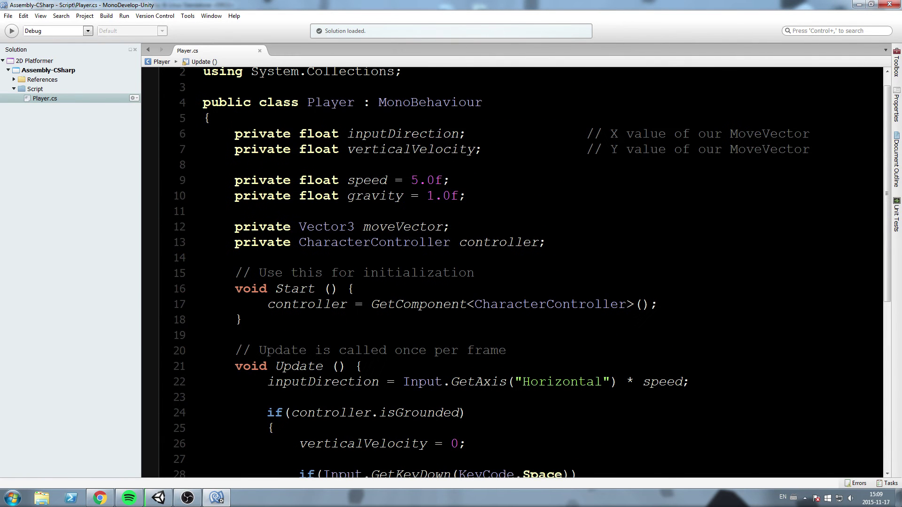
{"action": "type", "text": "private bool"}
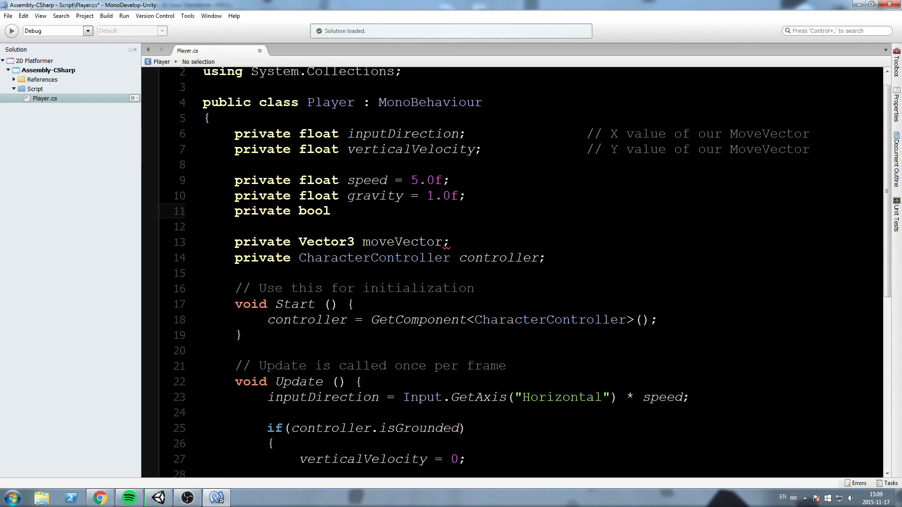
{"action": "left_click", "coordinate": [338, 211]}
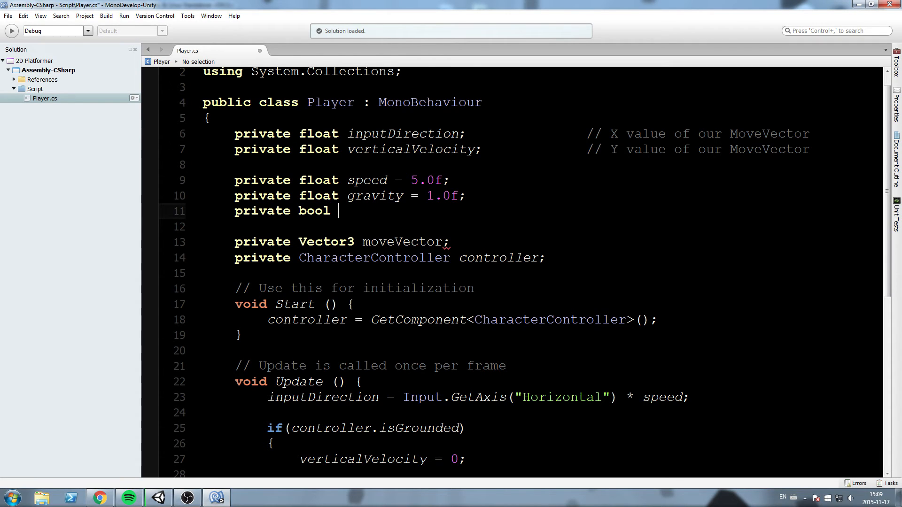
{"action": "type", "text": "secondJump"}
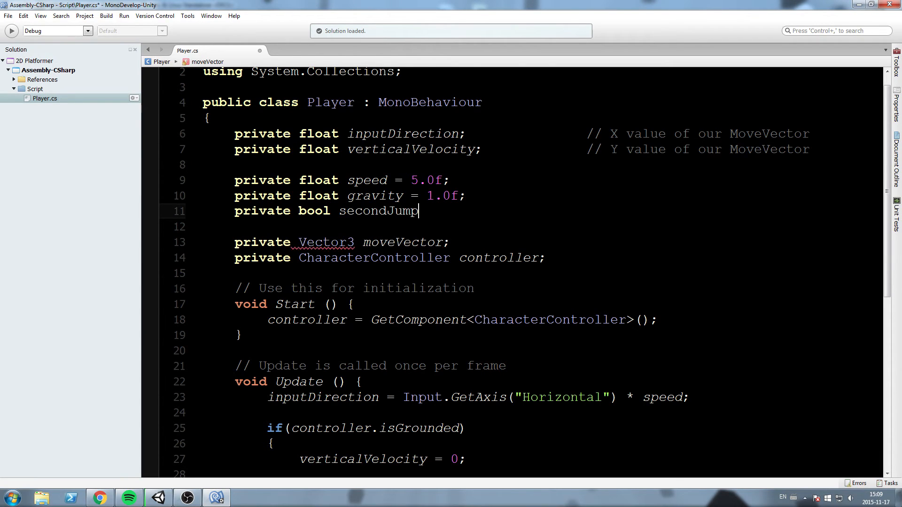
{"action": "type", "text": "Avail = false;"}
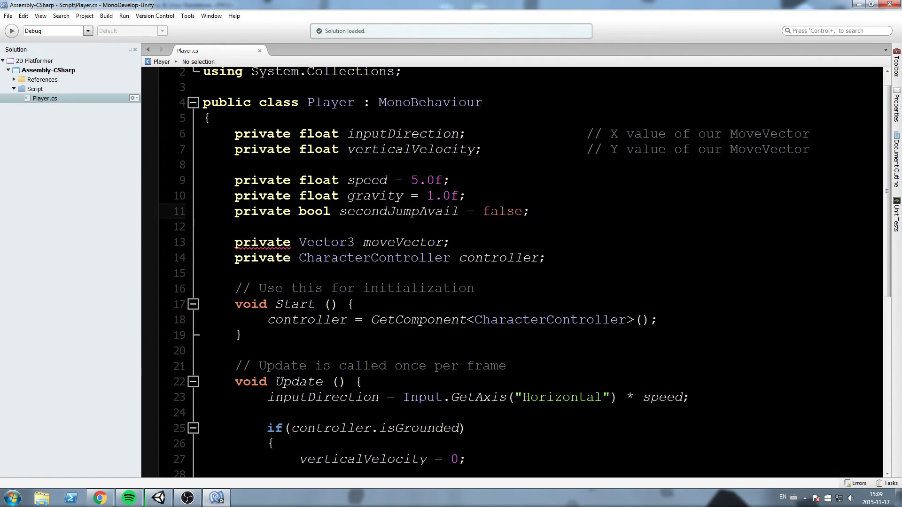
{"action": "double_click", "coordinate": [397, 211]}
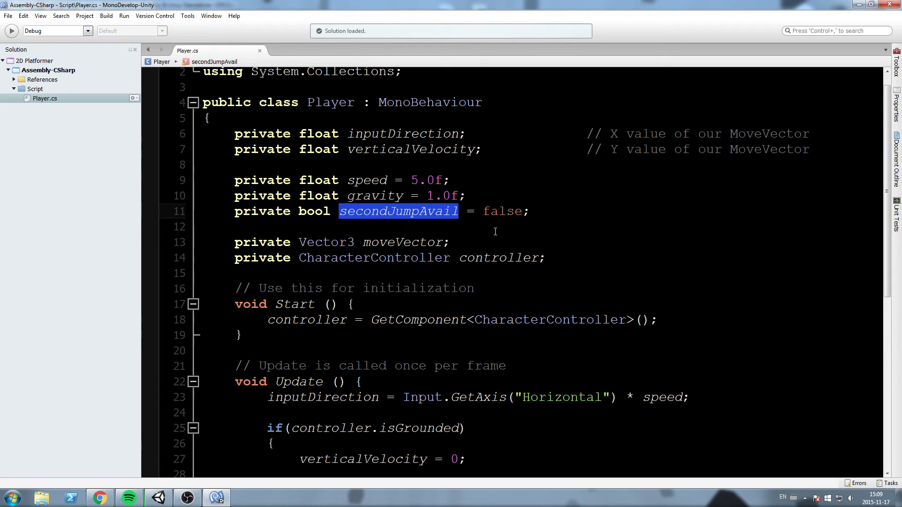
Step: Set secondJumpAvail = true; inside the grounded jump
{"action": "scroll", "scroll_direction": "down", "scroll_amount": 3}
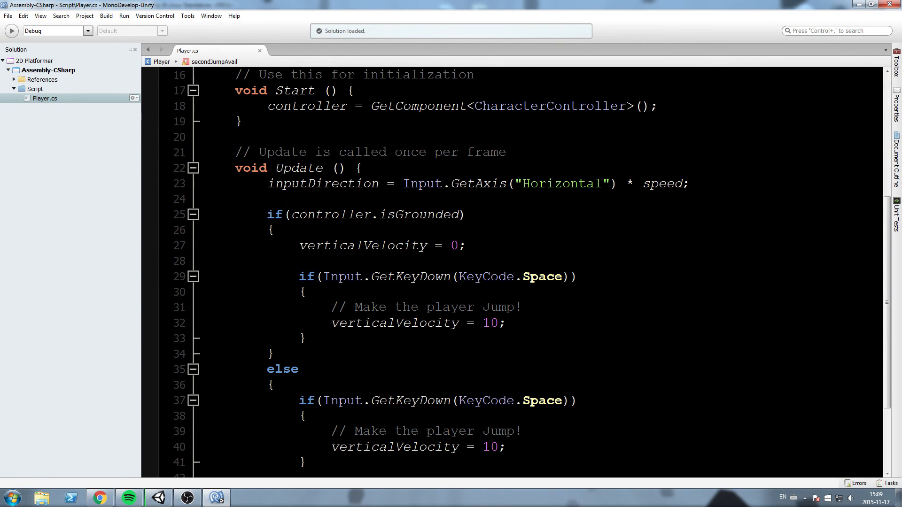
{"action": "type", "text": "secondJumpAvail"}
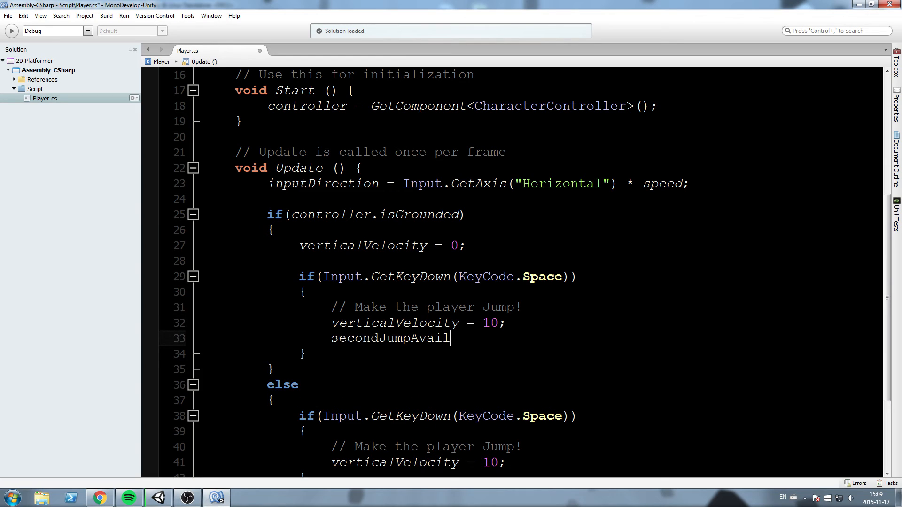
{"action": "type", "text": "="}
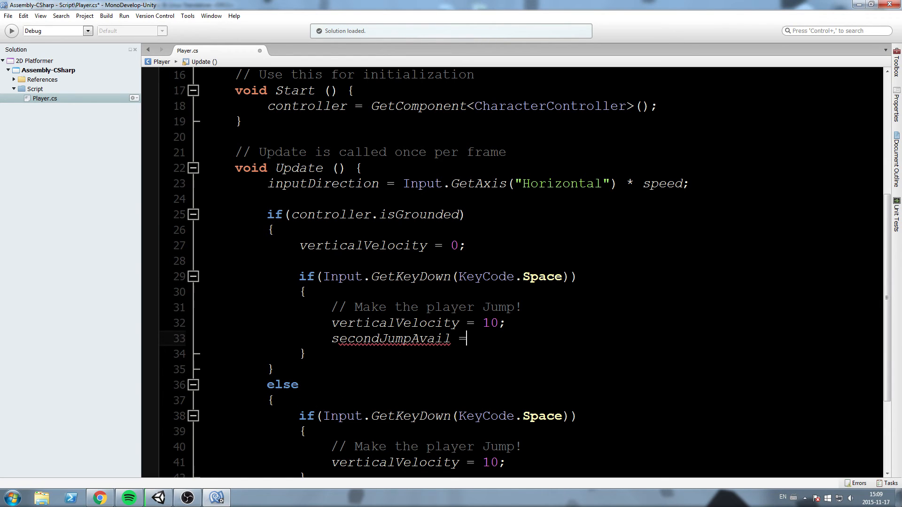
{"action": "type", "text": "true;"}
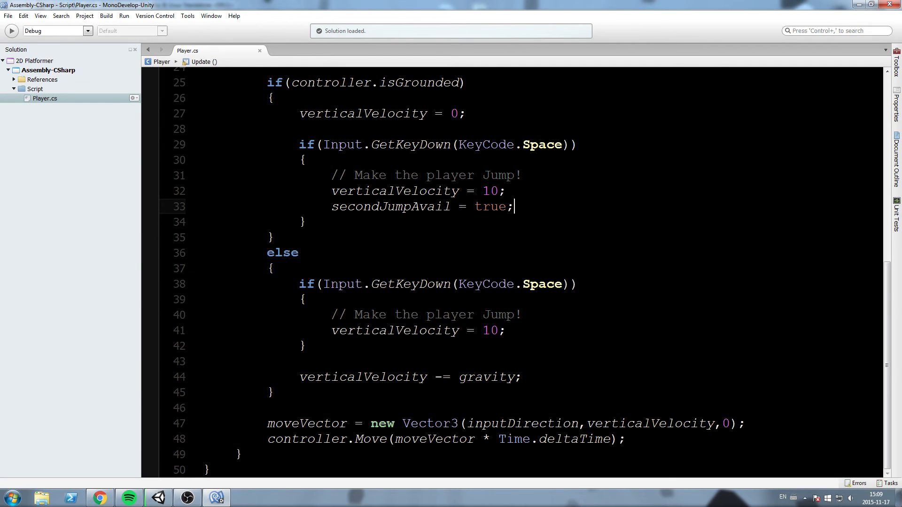
Step: Wrap the mid-air jump in if(secondJumpAvail) and set secondJumpAvail = false when it fires
{"action": "scroll", "scroll_direction": "up", "scroll_amount": 3}
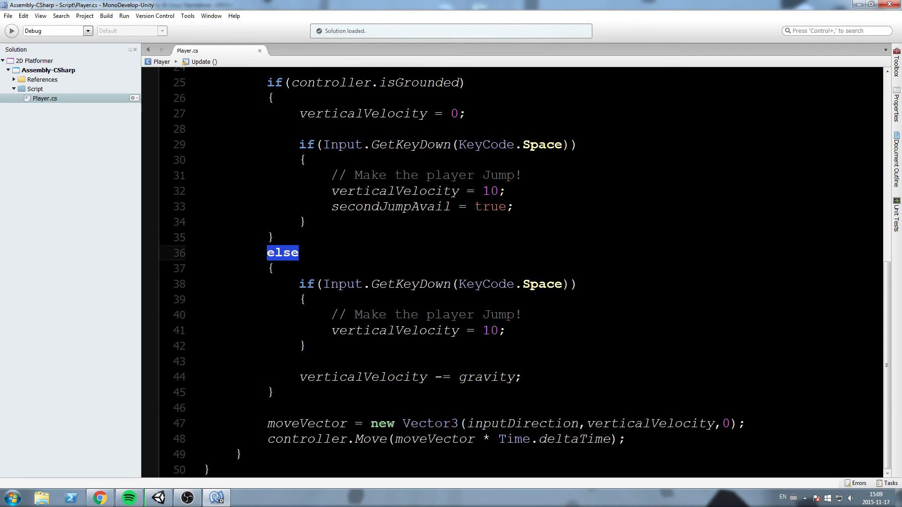
{"action": "double_click", "coordinate": [425, 315]}
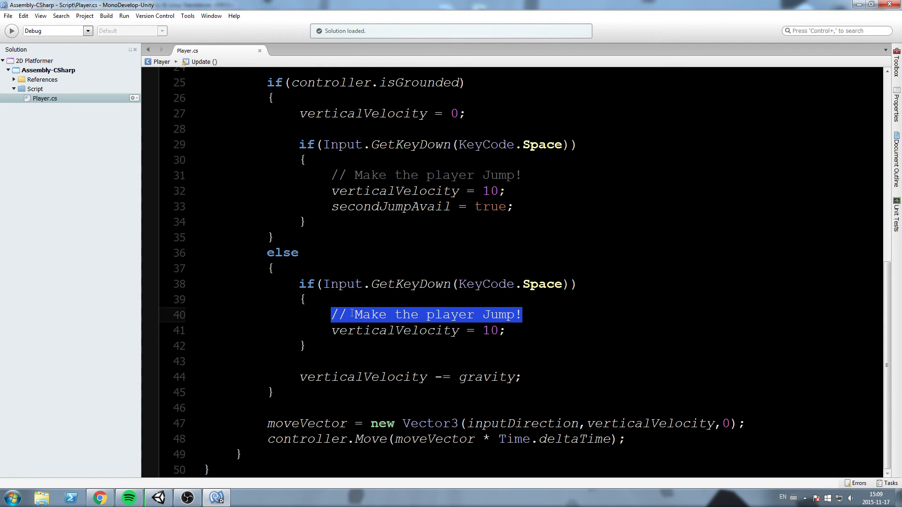
{"action": "type", "text": "if(secondJumpAvail"}
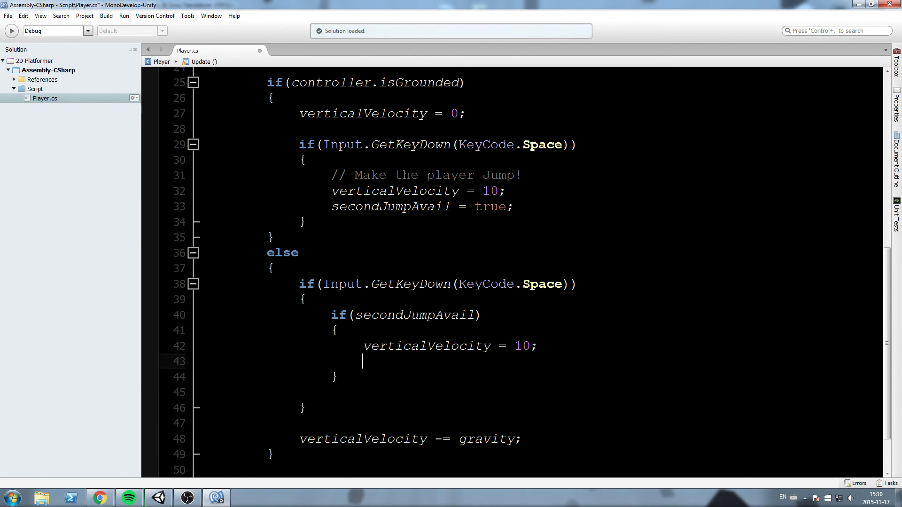
{"action": "type", "text": "secondJumpAvail = fals"}
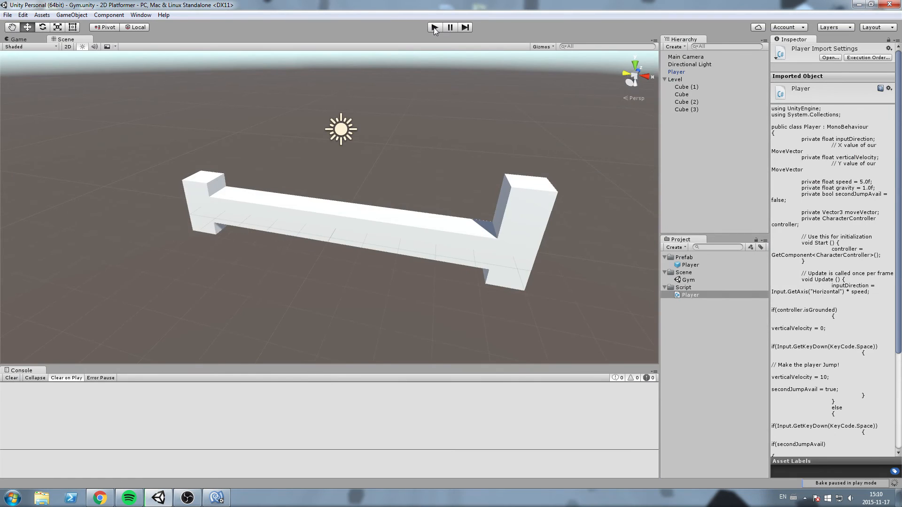
Step: Play-test the limited double jump up to the tall end block, then return to the script
{"action": "left_click", "coordinate": [434, 27]}
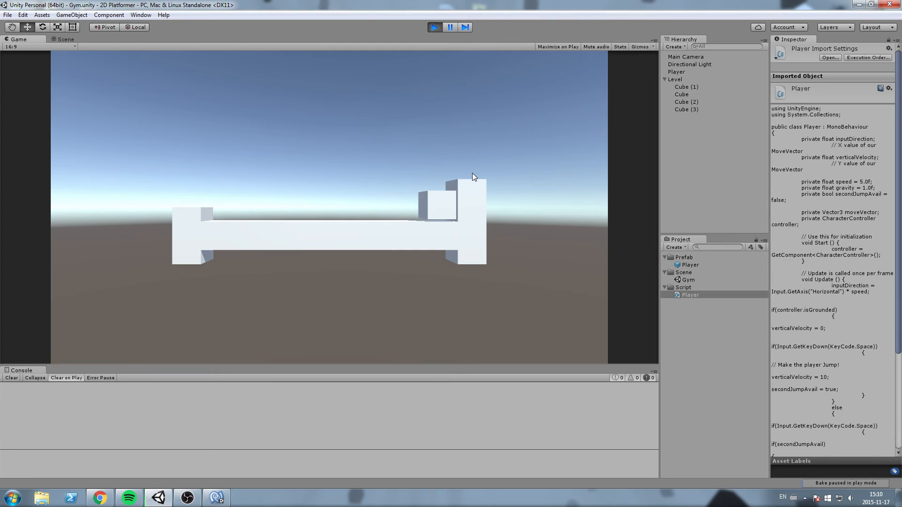
{"action": "left_click", "coordinate": [67, 39]}
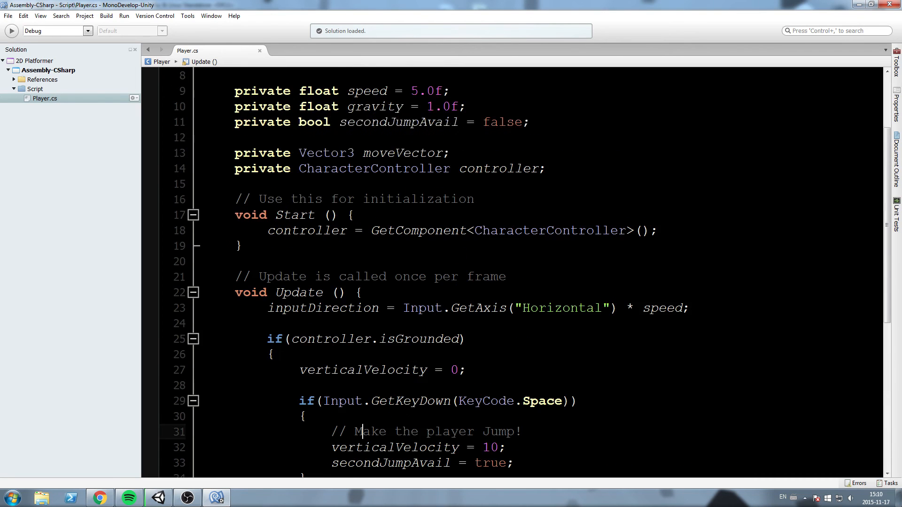
Step: Rewrite the line so verticalVelocity loses gravity * Time.deltaTime each frame
{"action": "scroll", "scroll_direction": "up", "scroll_amount": 3}
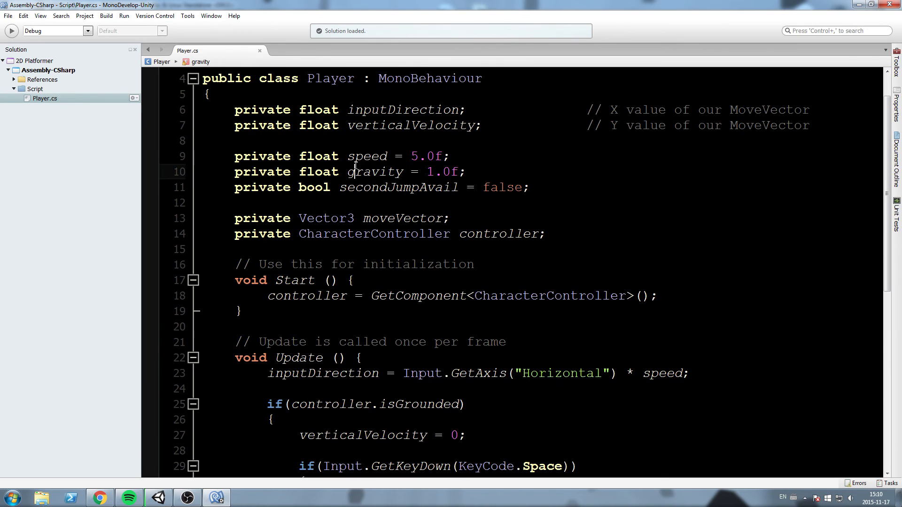
{"action": "scroll", "scroll_direction": "down", "scroll_amount": 3}
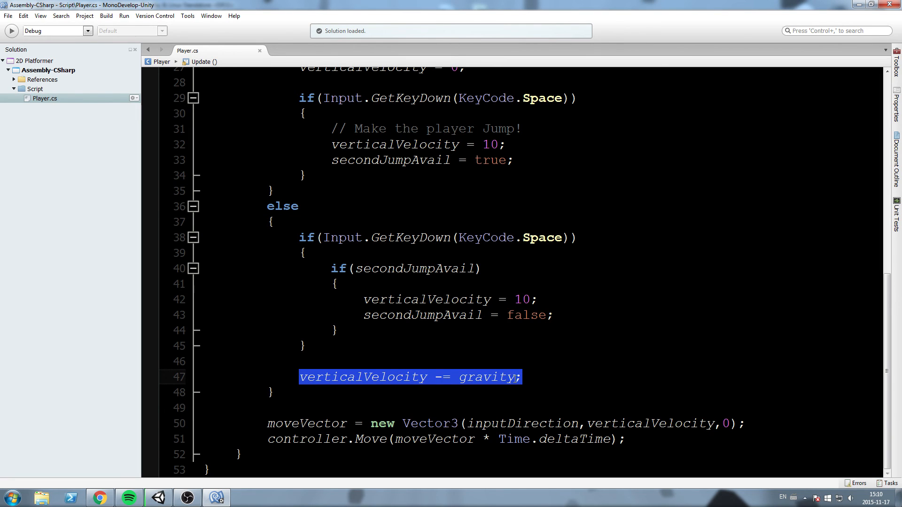
{"action": "type", "text": "*"}
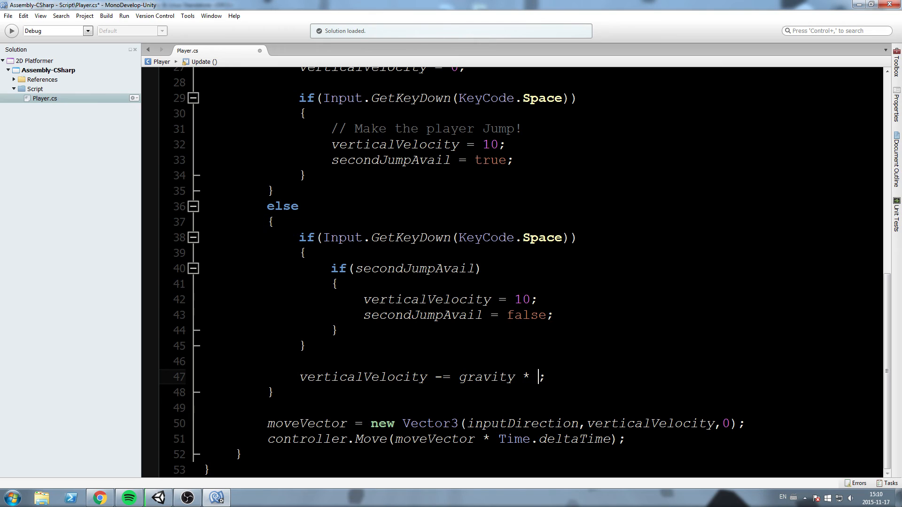
{"action": "type", "text": "Time.dfe"}
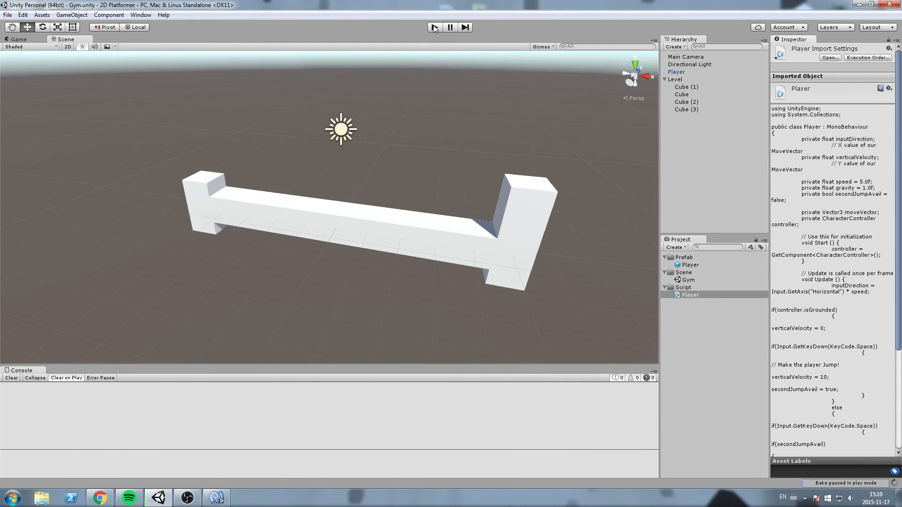
Step: Run play tests of the jump at default gravity, then at 15.0f and 25.0f
{"action": "left_click", "coordinate": [434, 28]}
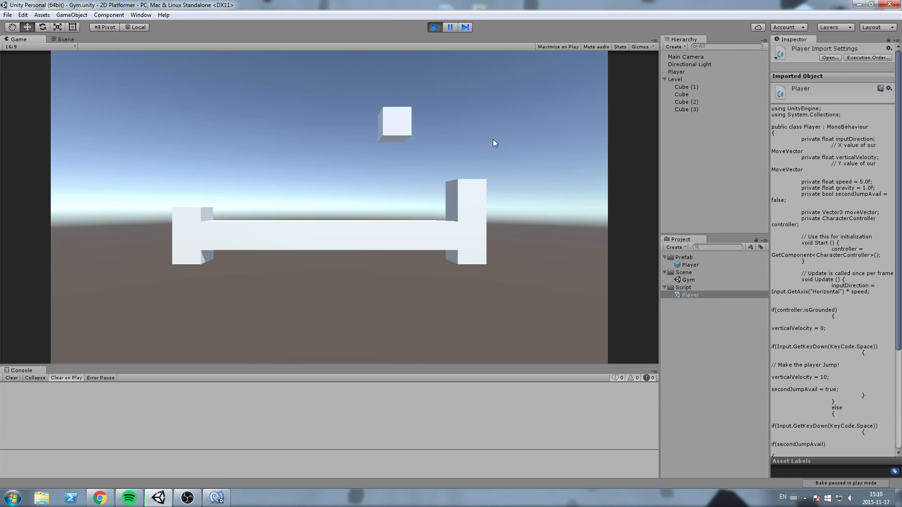
{"action": "left_click", "coordinate": [66, 39]}
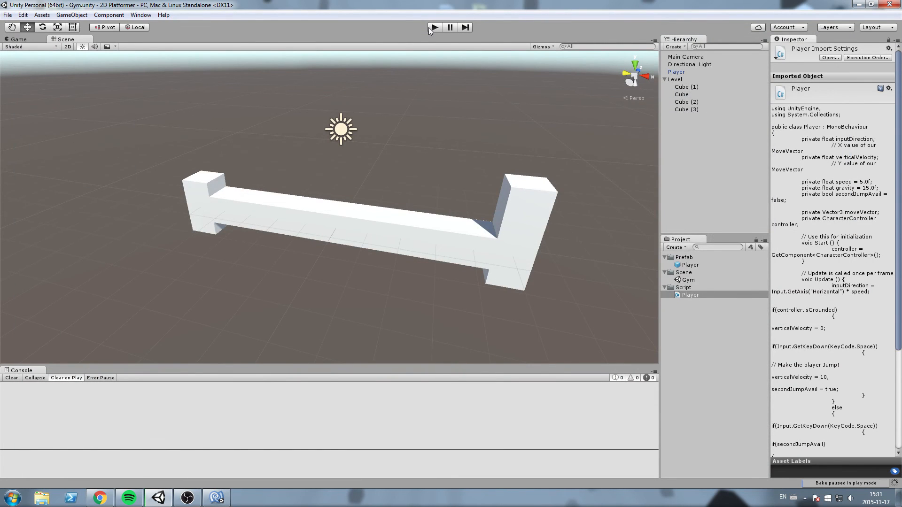
{"action": "left_click", "coordinate": [434, 27]}
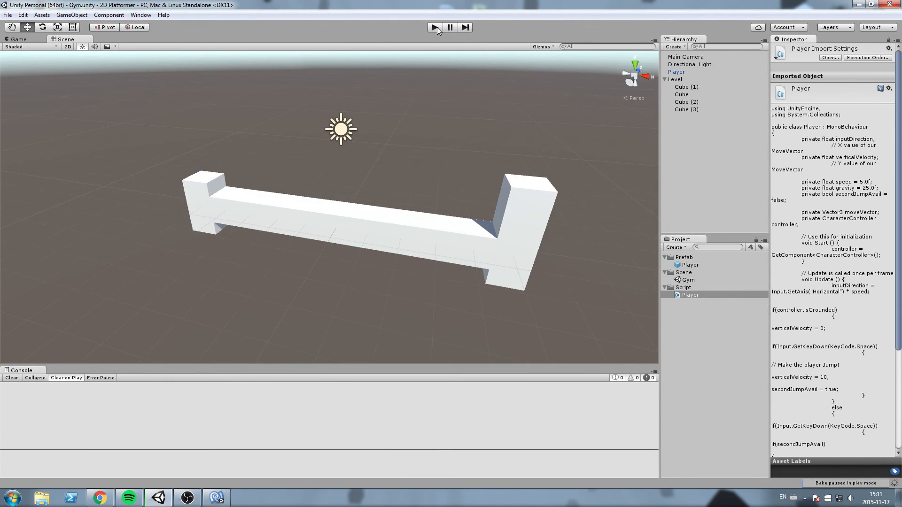
{"action": "left_click", "coordinate": [435, 27]}
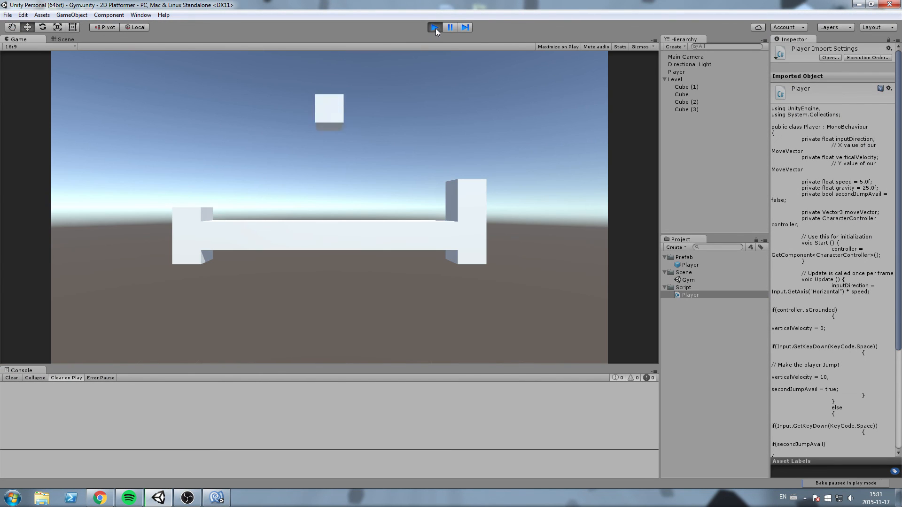